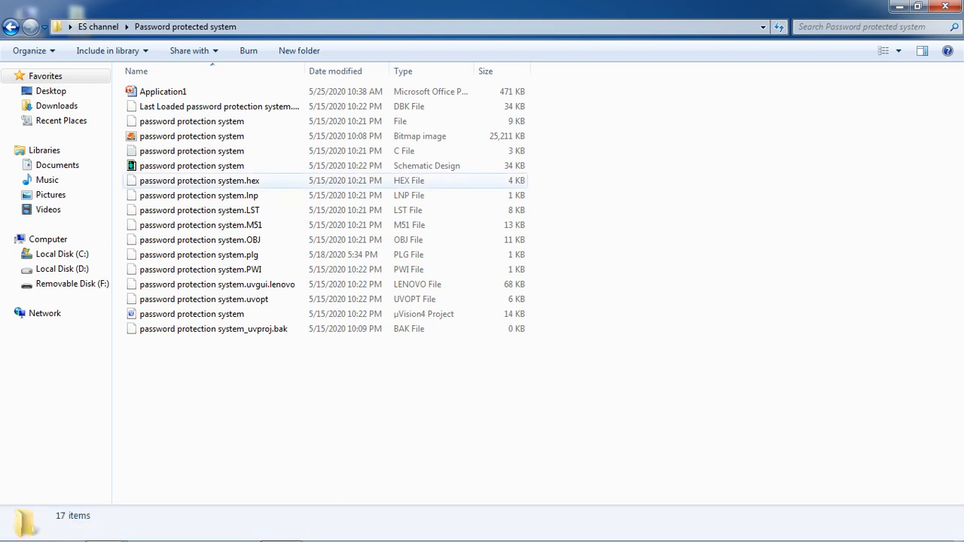
mouse_move(192, 166)
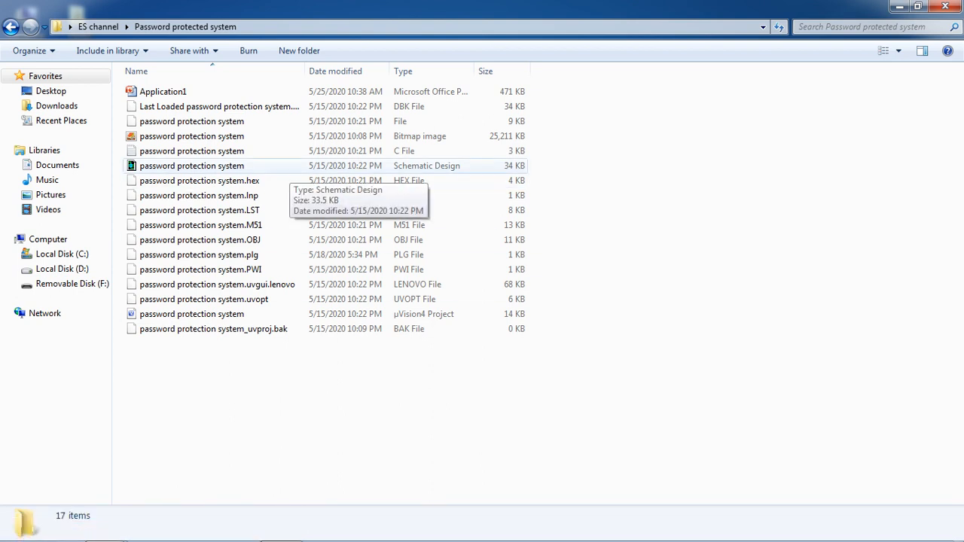
Step: Open the Application1 presentation from the Password protected system folder
click(218, 105)
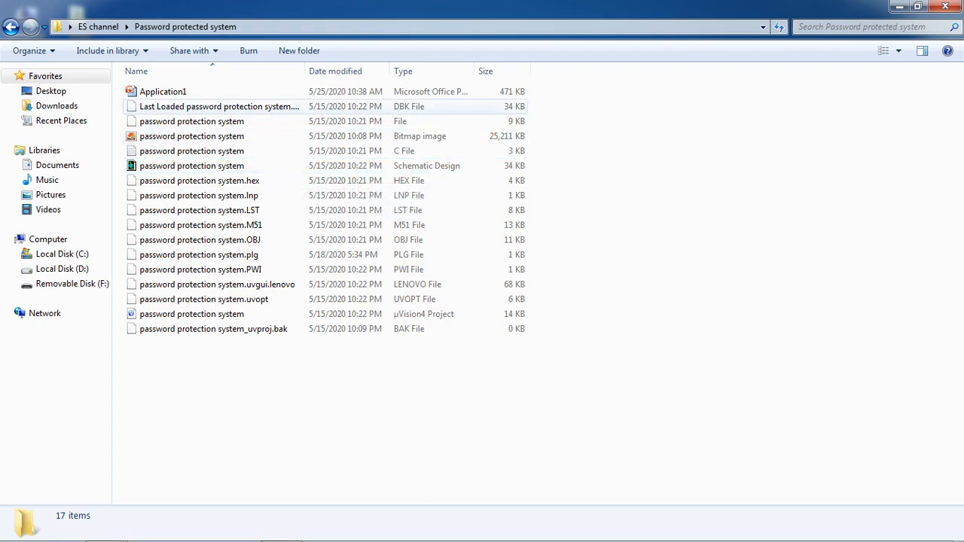
double_click(162, 92)
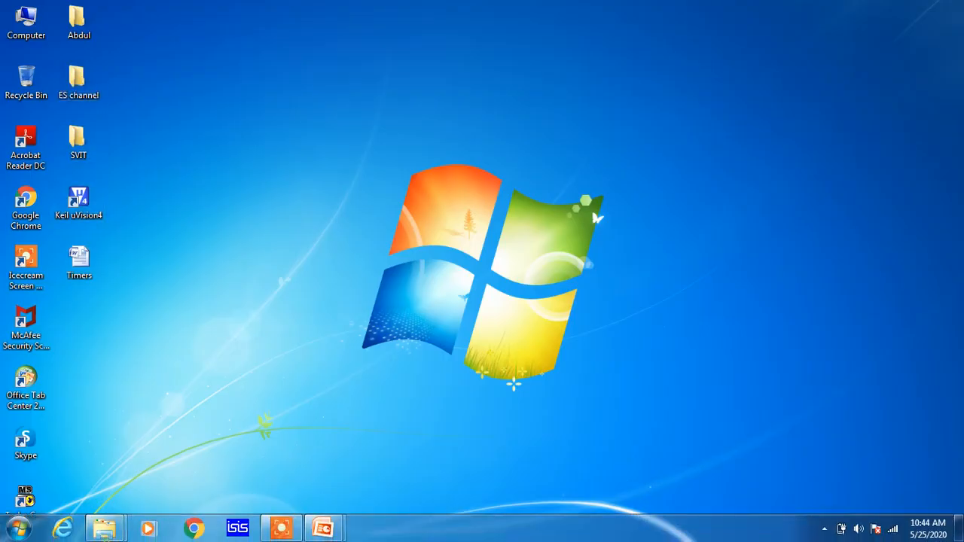
Step: Bring the project folder back and launch the password protection system µVision4 project in Keil
click(105, 528)
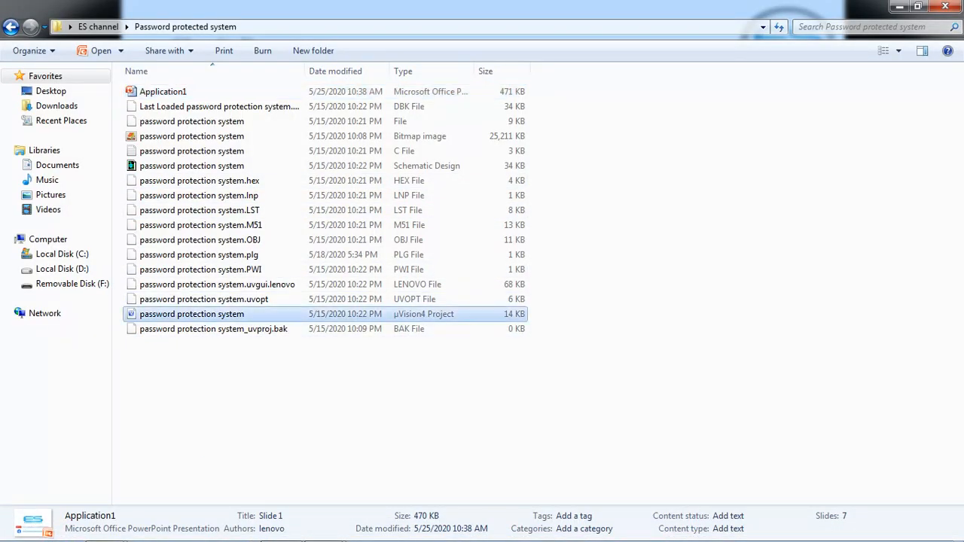
double_click(191, 315)
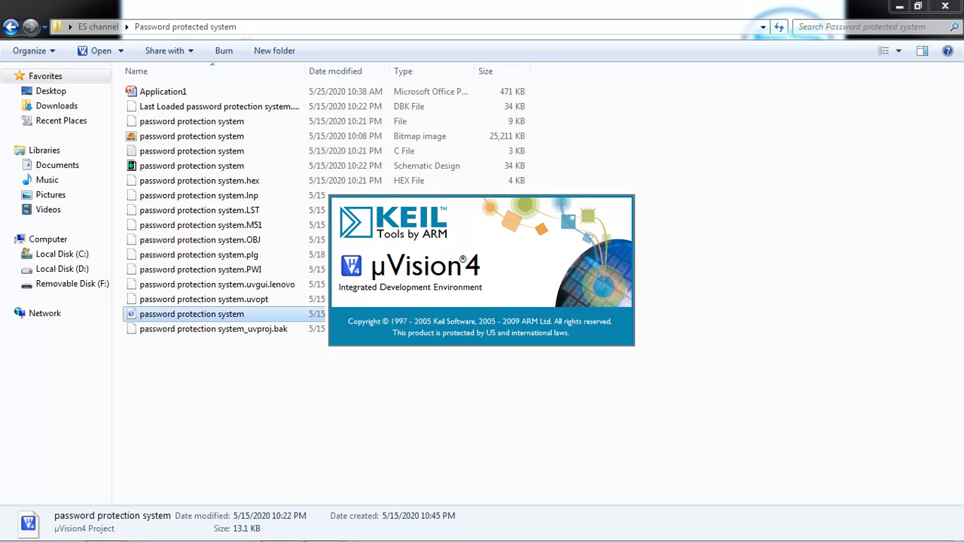
double_click(192, 315)
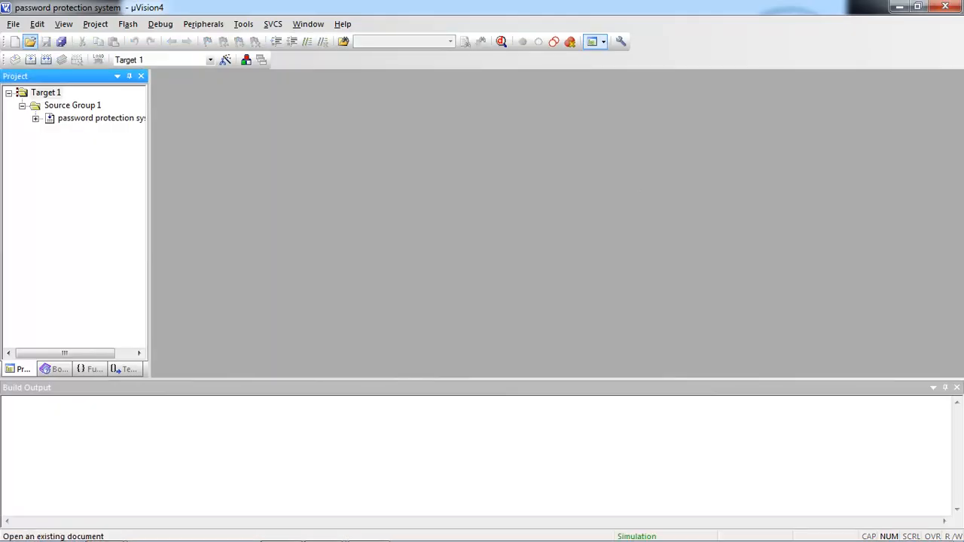
Step: Open password protection system.c from Source Group 1 in the editor
double_click(103, 118)
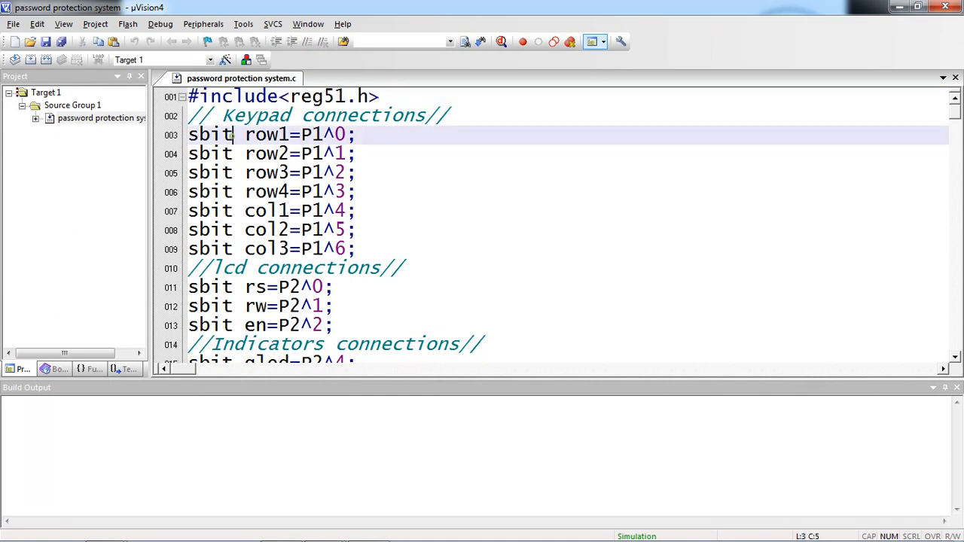
double_click(211, 134)
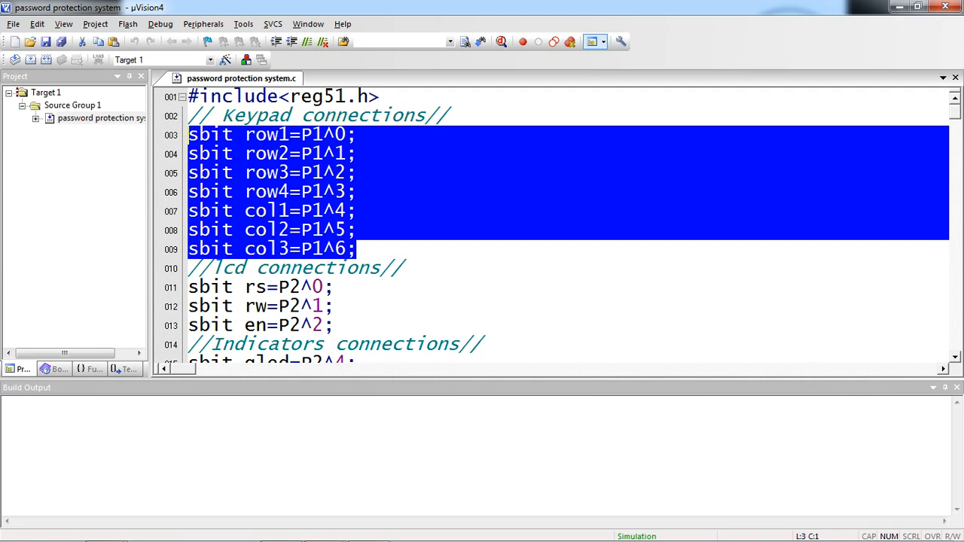
click(398, 153)
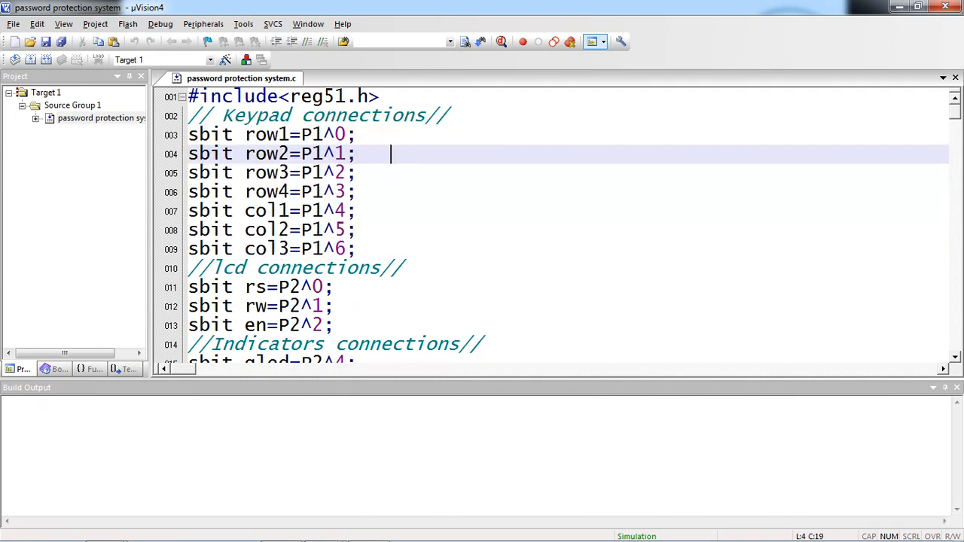
scroll(down, 3)
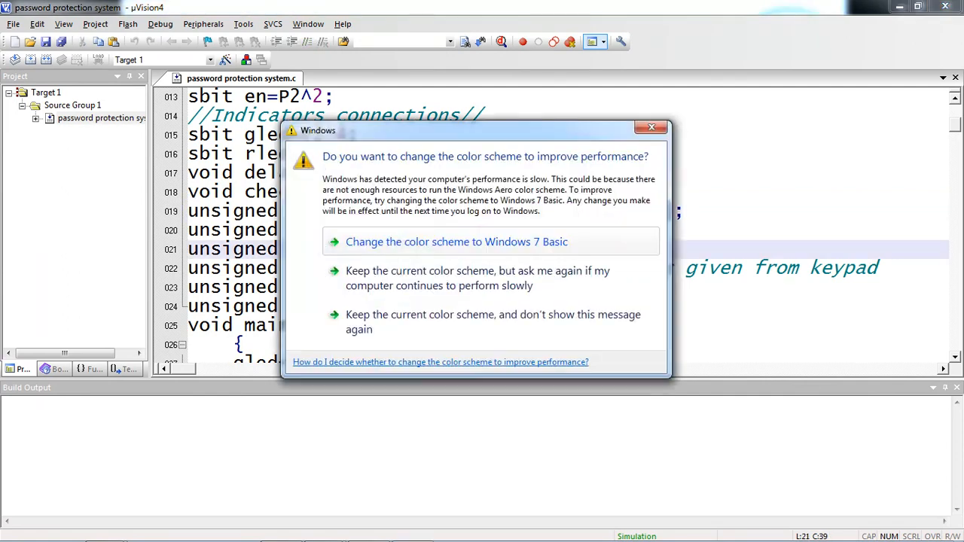
Step: Keep the current colour scheme in the performance warning and return focus to the code editor
click(651, 127)
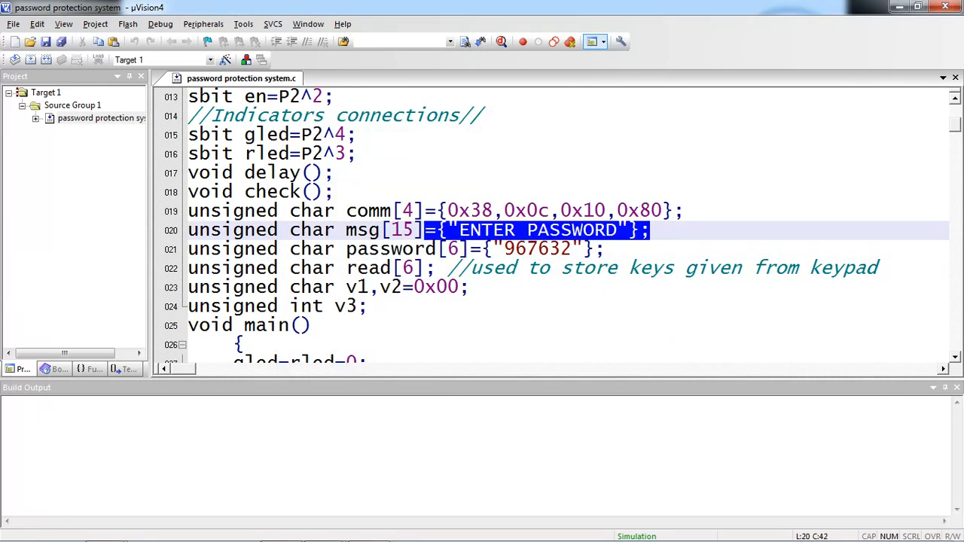
click(594, 250)
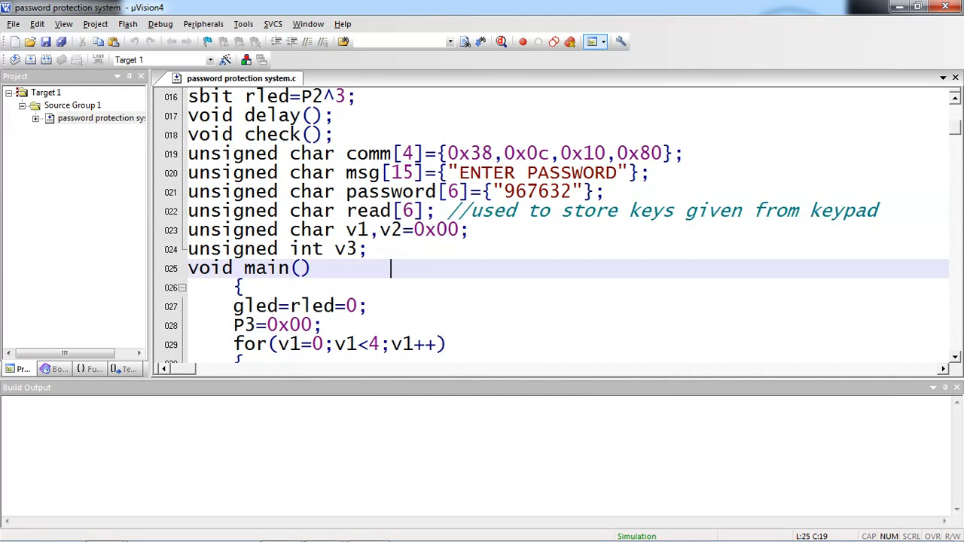
scroll(down, 3)
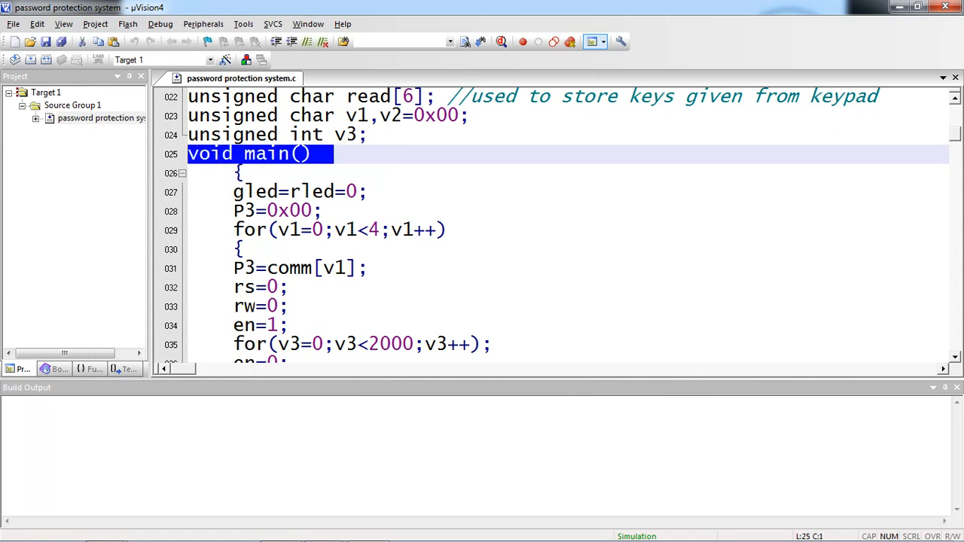
click(354, 191)
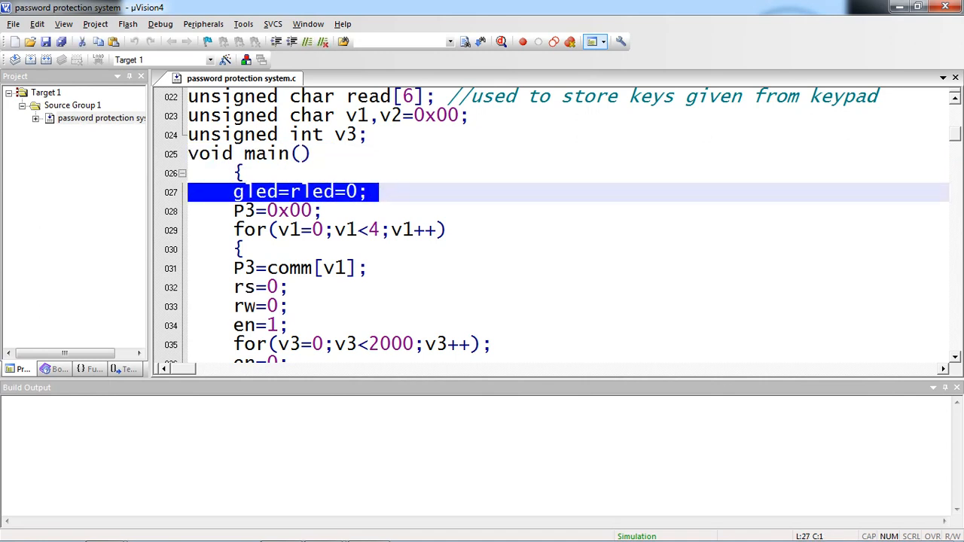
scroll(down, 3)
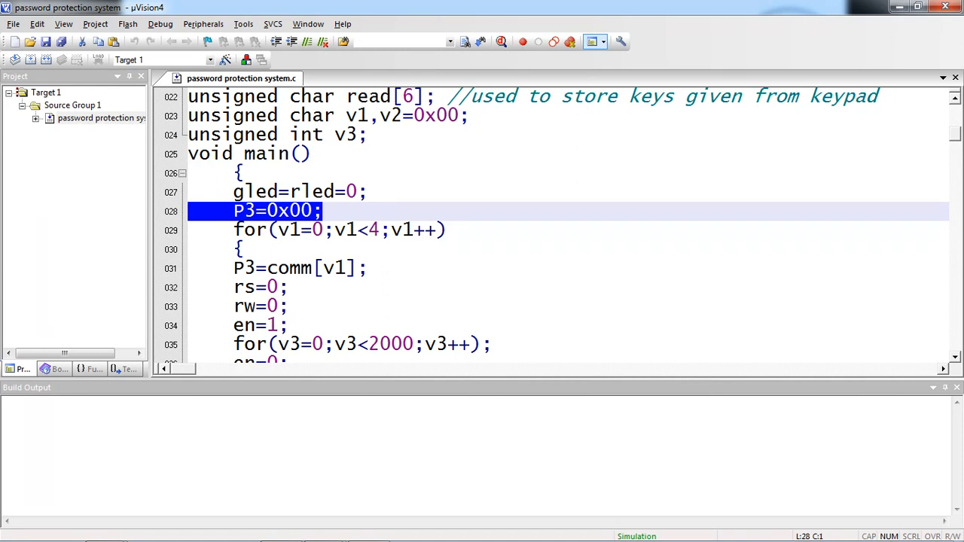
drag(232, 211, 286, 326)
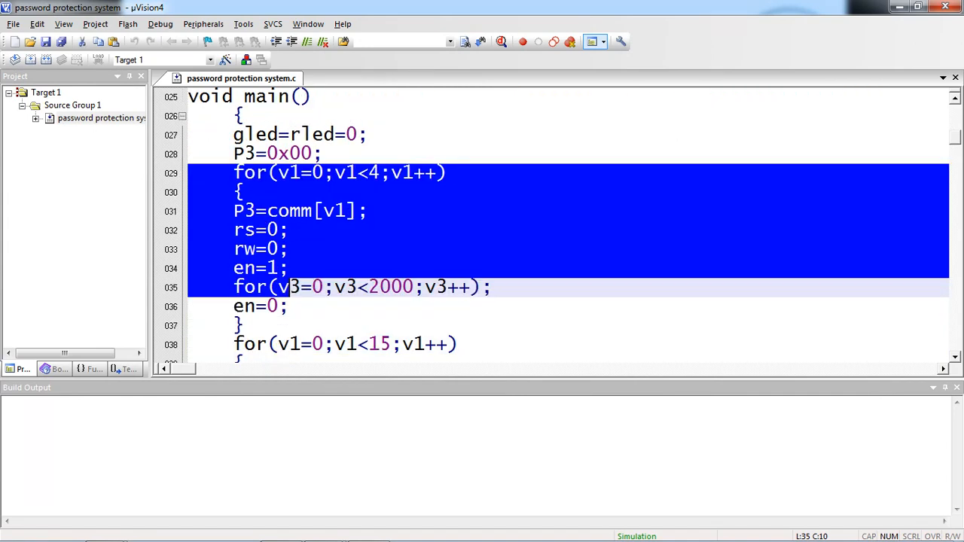
click(335, 193)
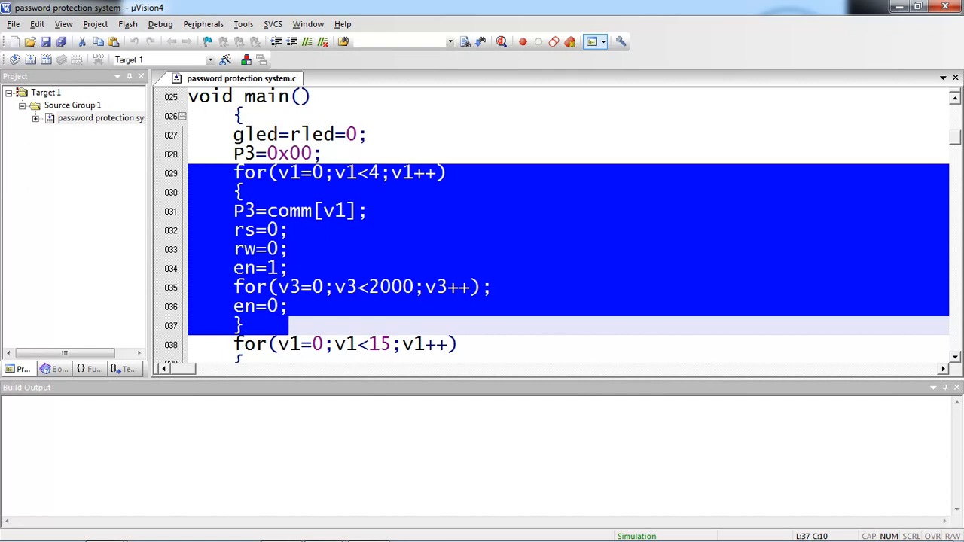
click(446, 230)
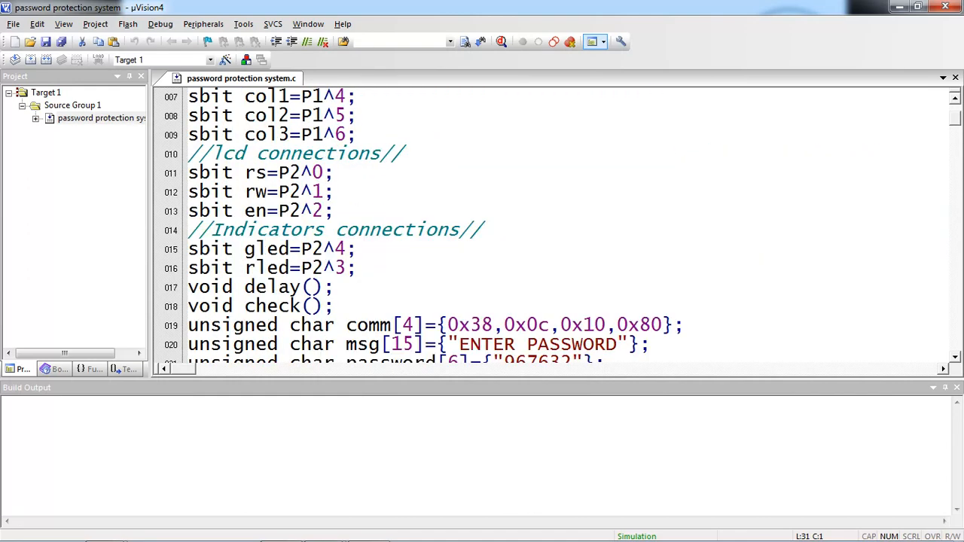
scroll(down, 3)
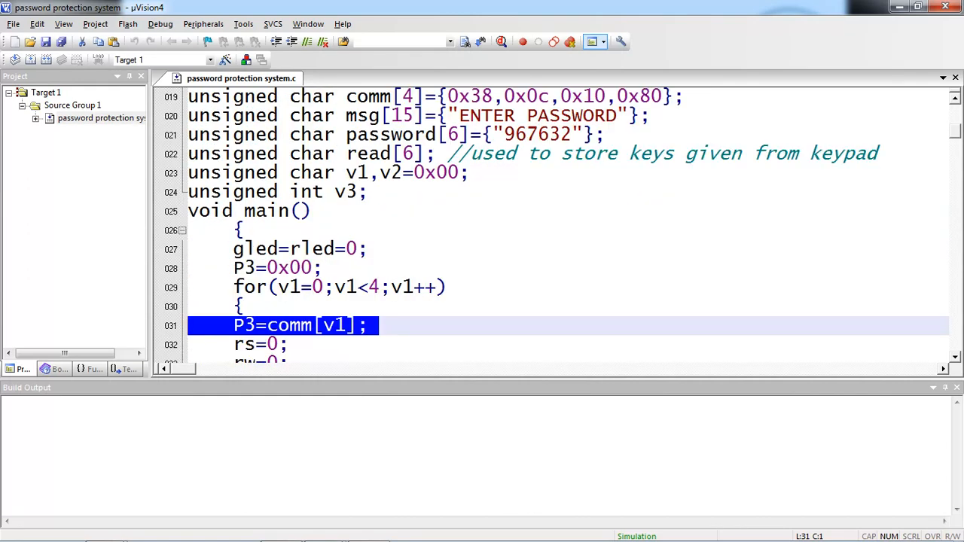
scroll(down, 3)
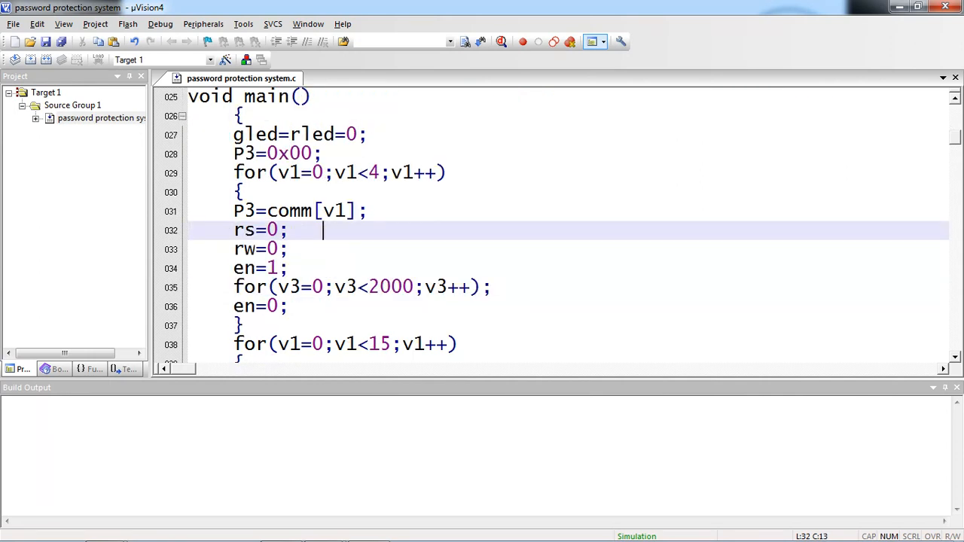
scroll(down, 3)
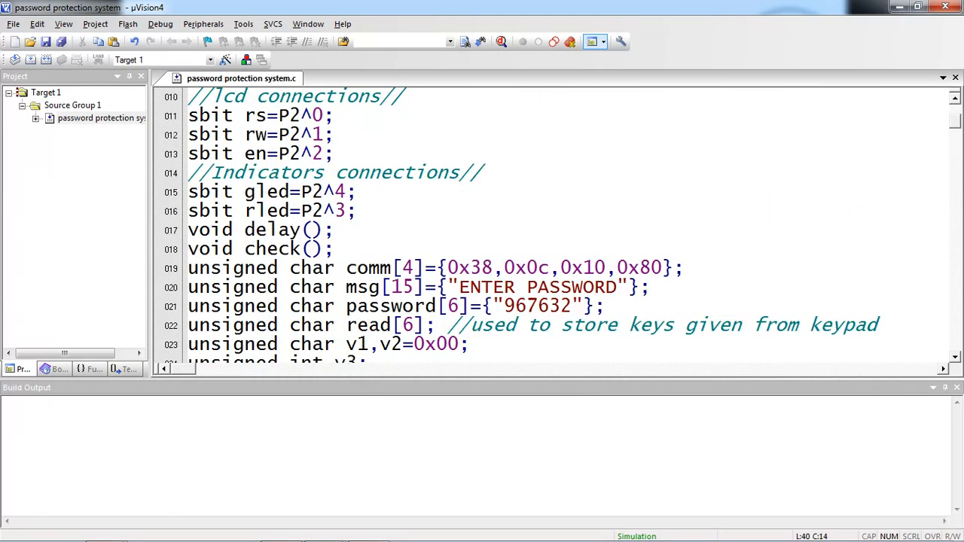
scroll(down, 3)
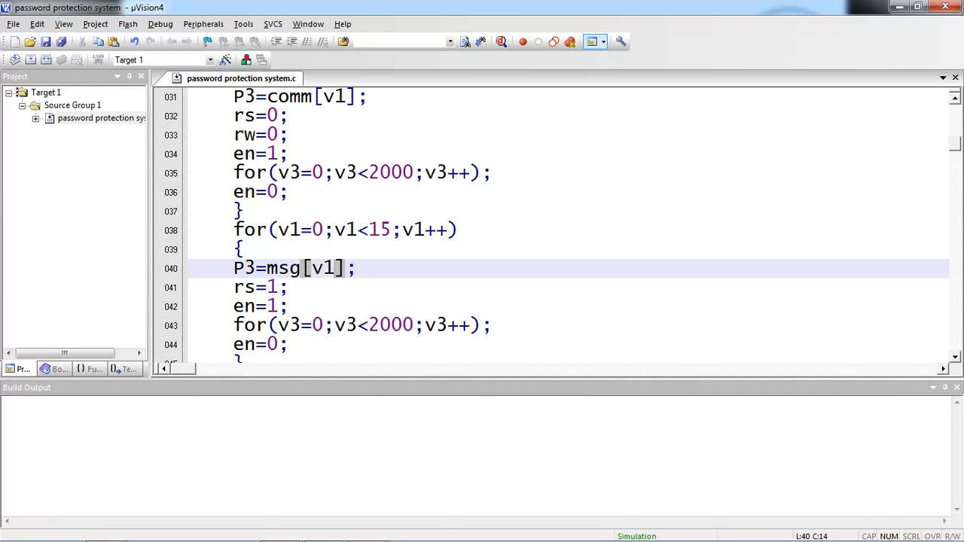
scroll(down, 3)
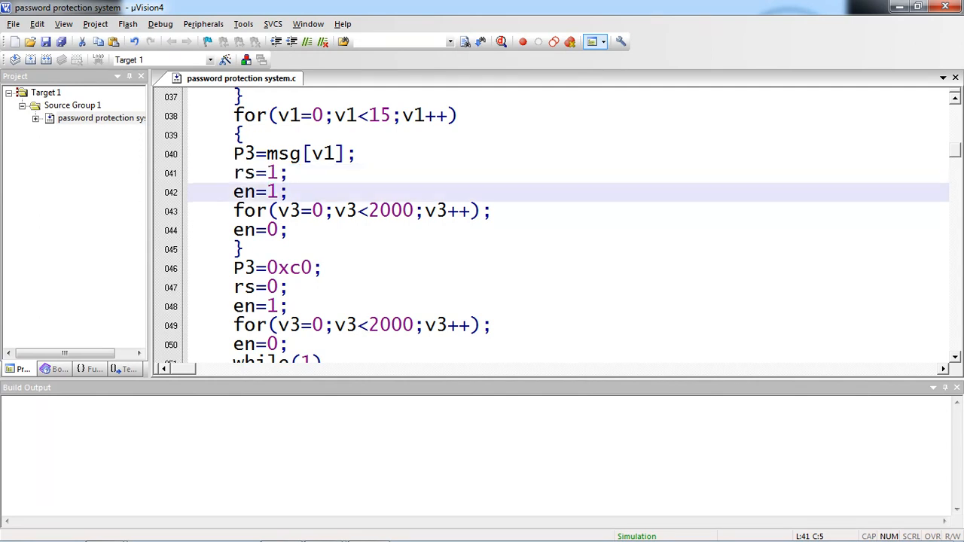
Step: Drag the rs=0; statement from line 47 into the for loop on line 49, then scroll to the keypad scan
drag(262, 191, 286, 230)
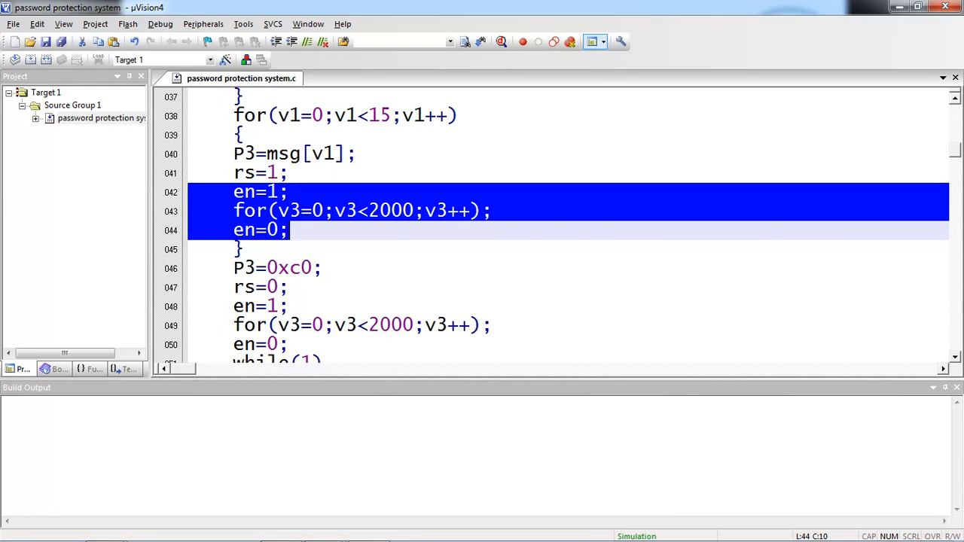
scroll(down, 3)
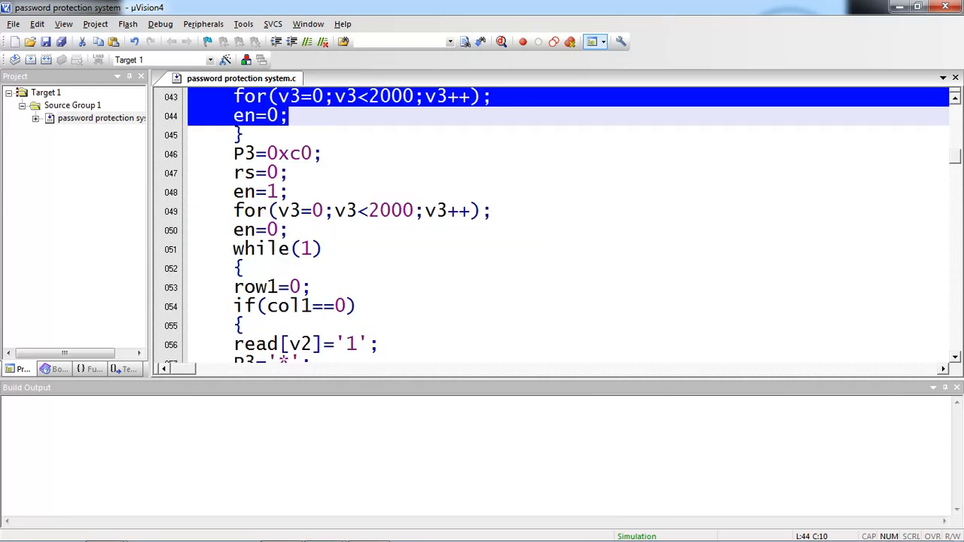
click(277, 153)
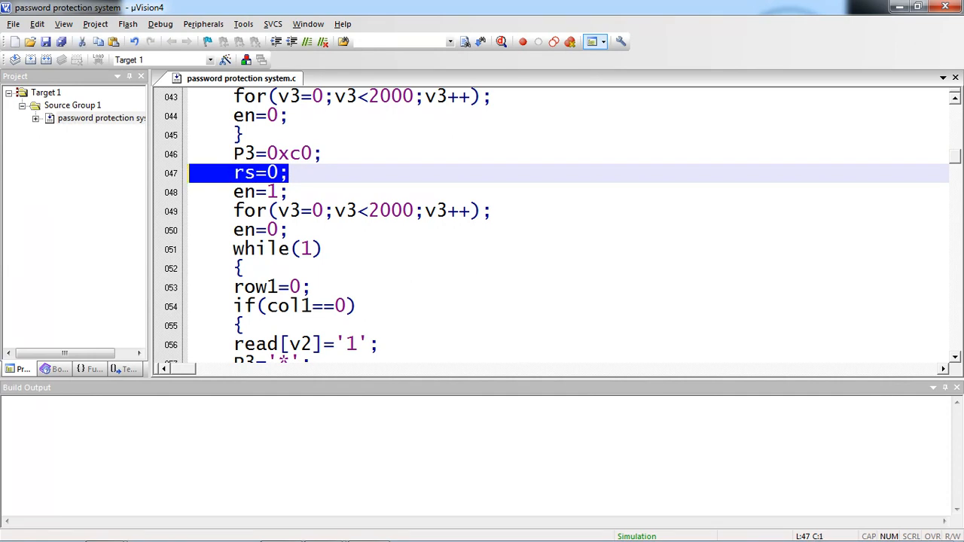
click(235, 190)
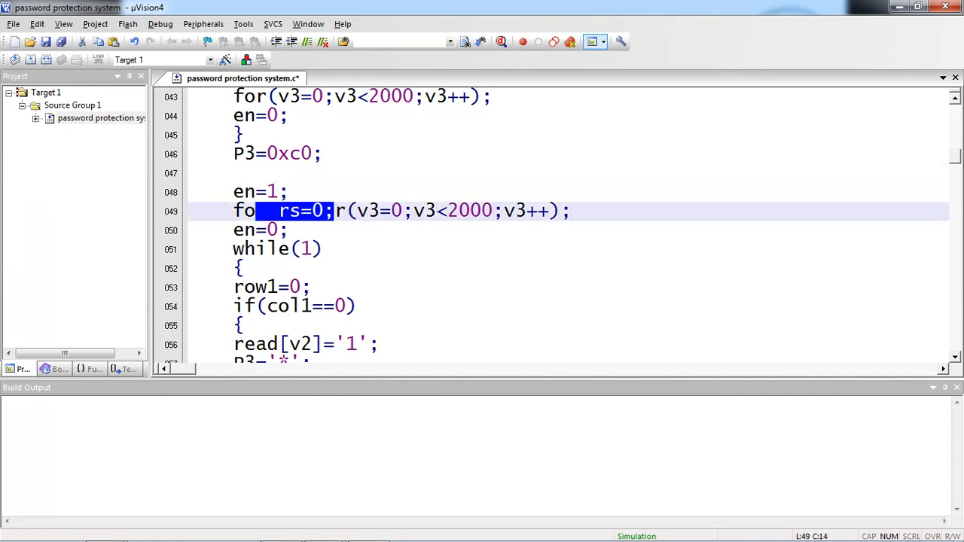
scroll(down, 3)
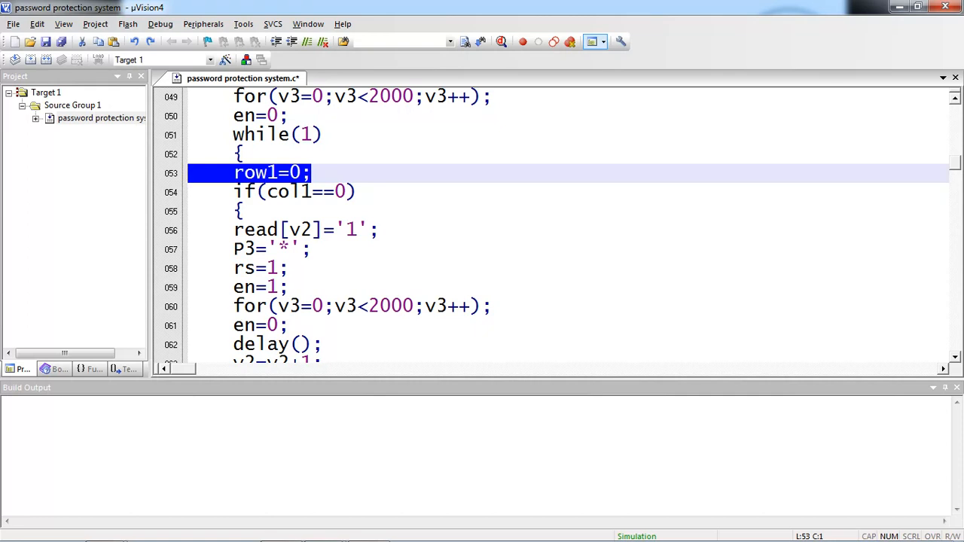
Step: Scroll to the keypad row scan and place the edit point in line 57's character constant
scroll(down, 3)
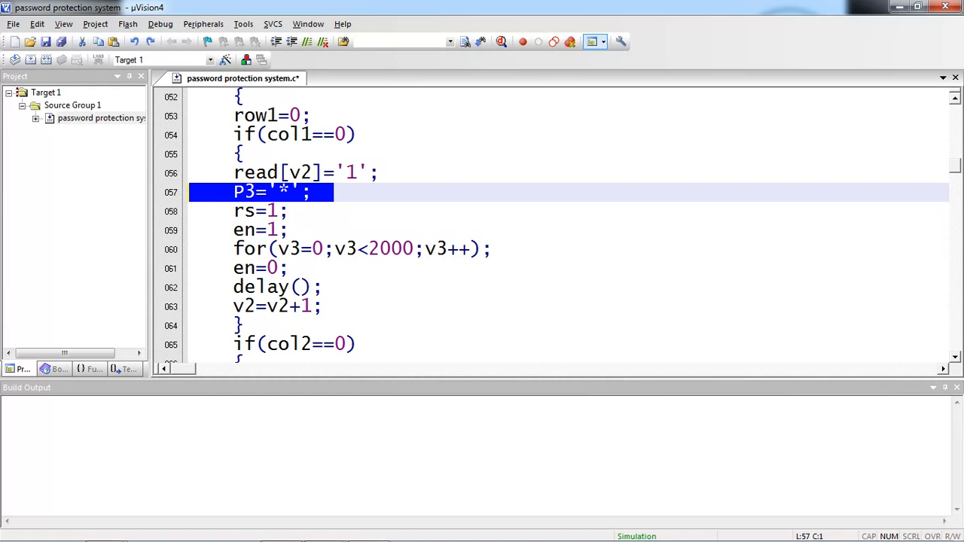
click(354, 171)
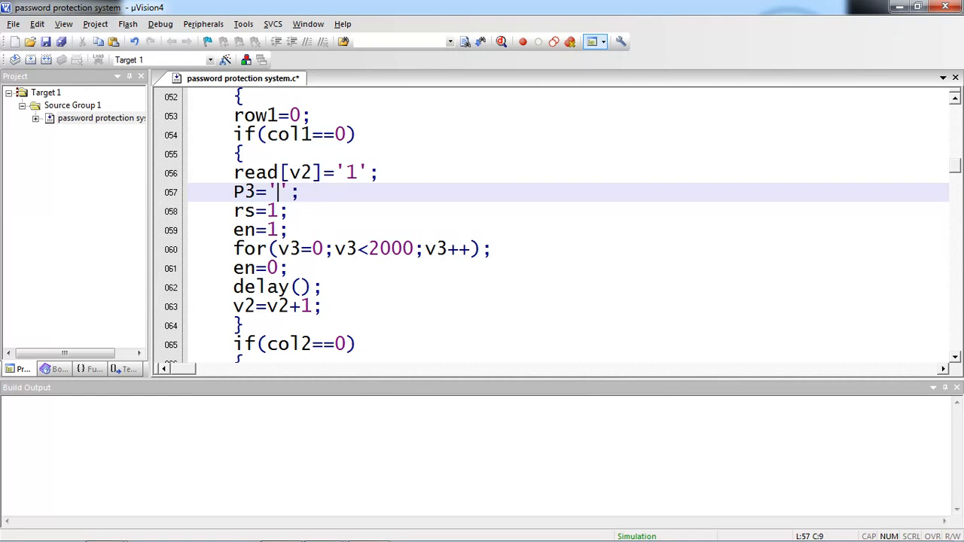
text(1)
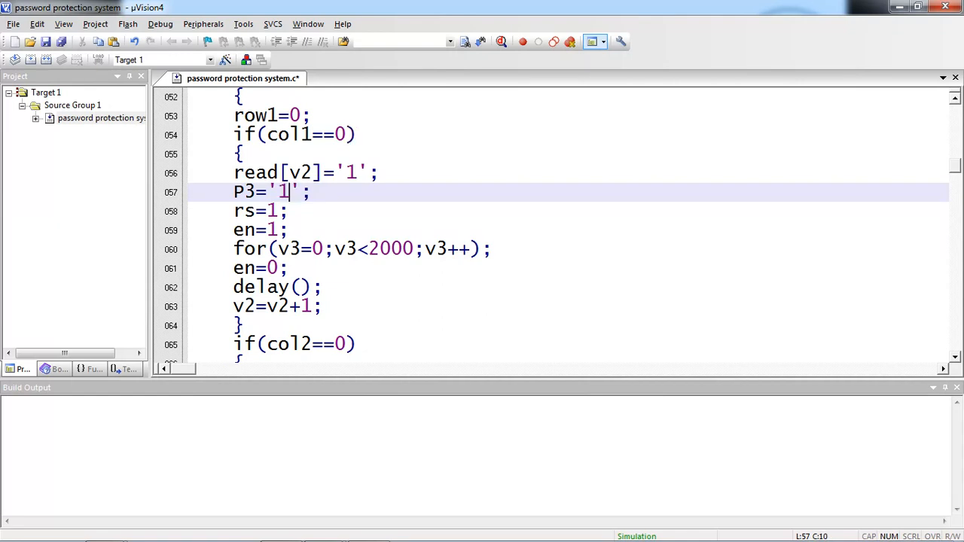
key(Backspace)
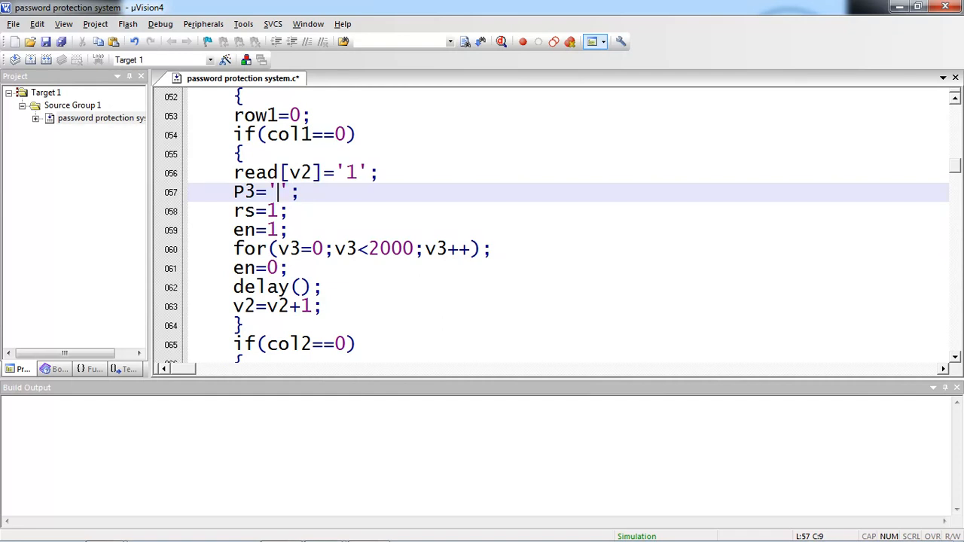
text(*)
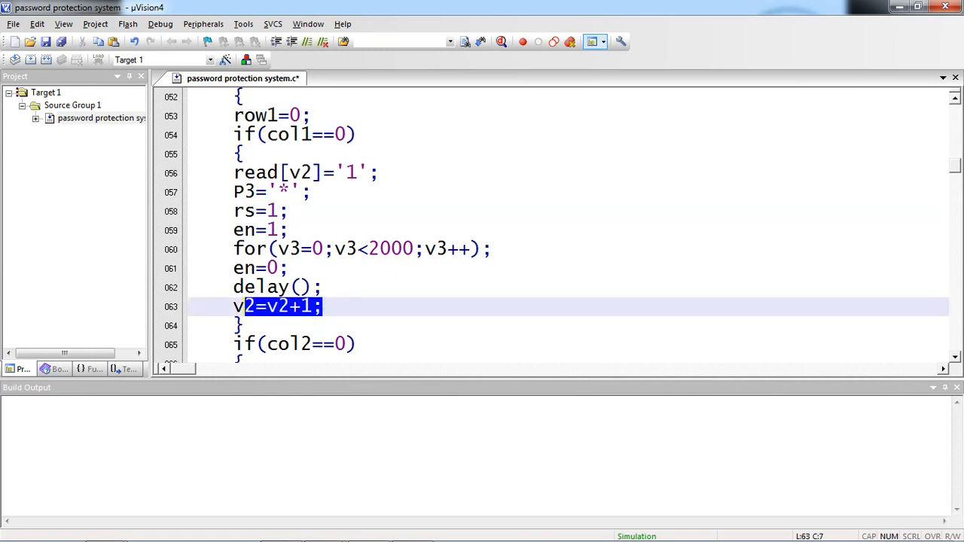
drag(248, 307, 234, 307)
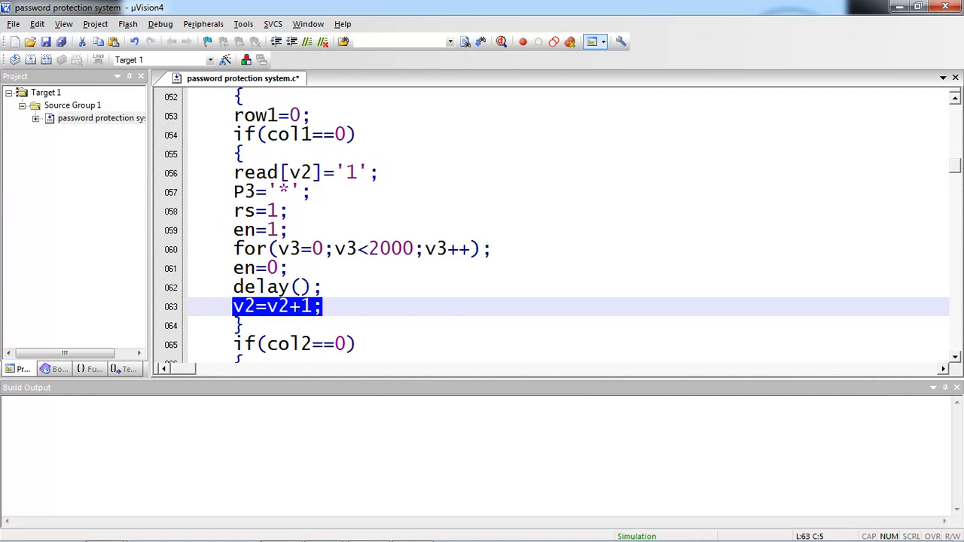
scroll(down, 3)
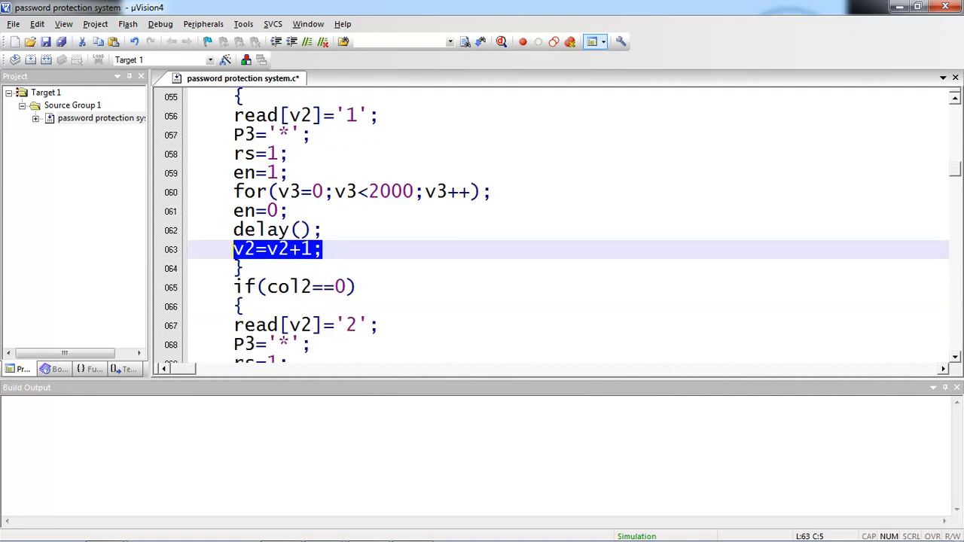
scroll(down, 3)
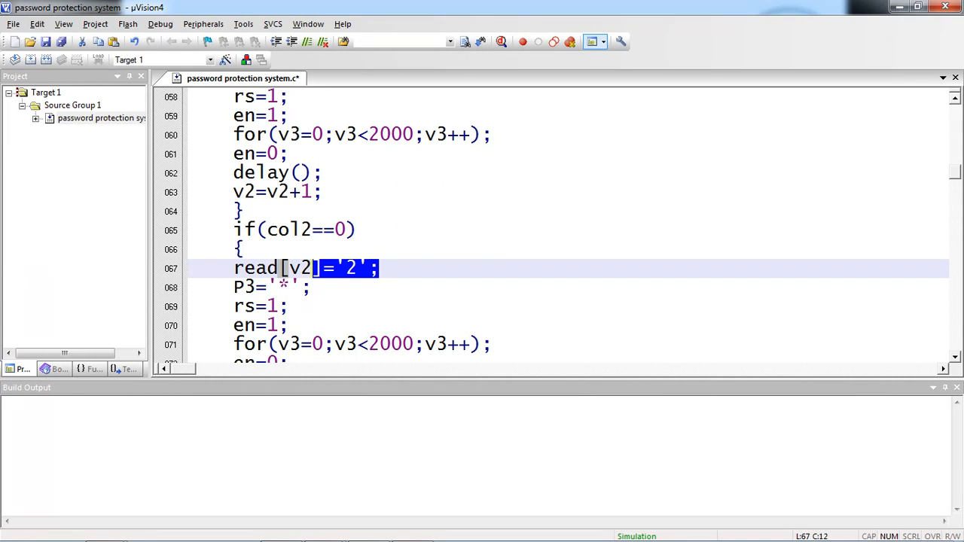
scroll(down, 3)
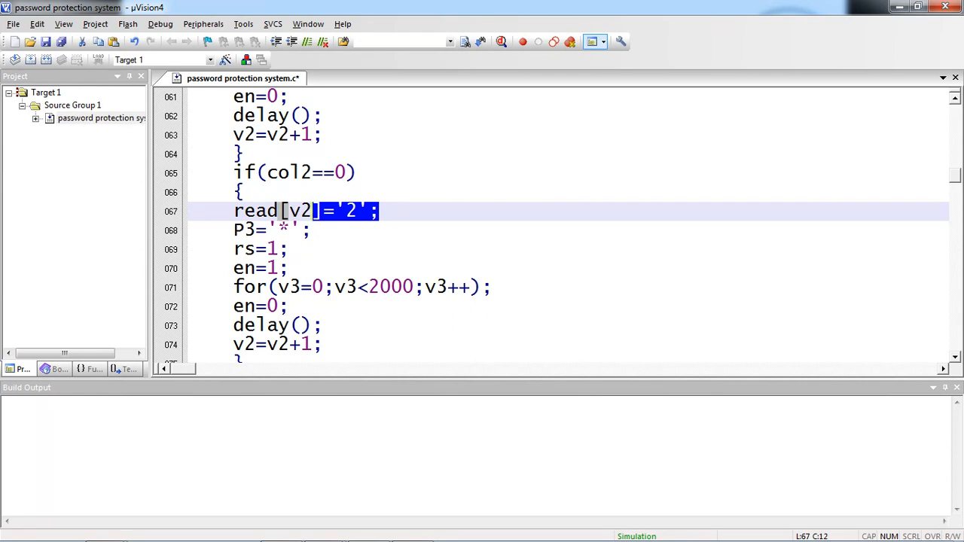
scroll(down, 3)
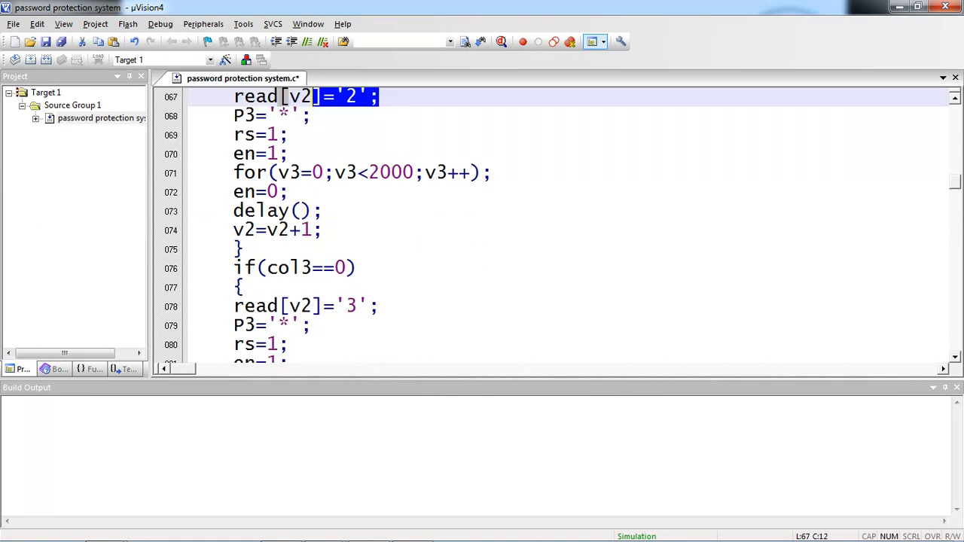
scroll(down, 3)
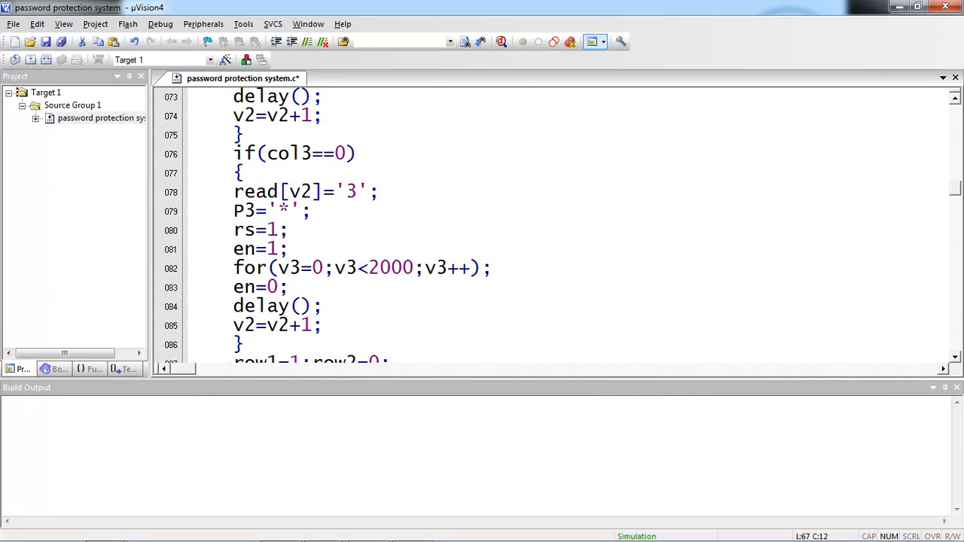
scroll(down, 3)
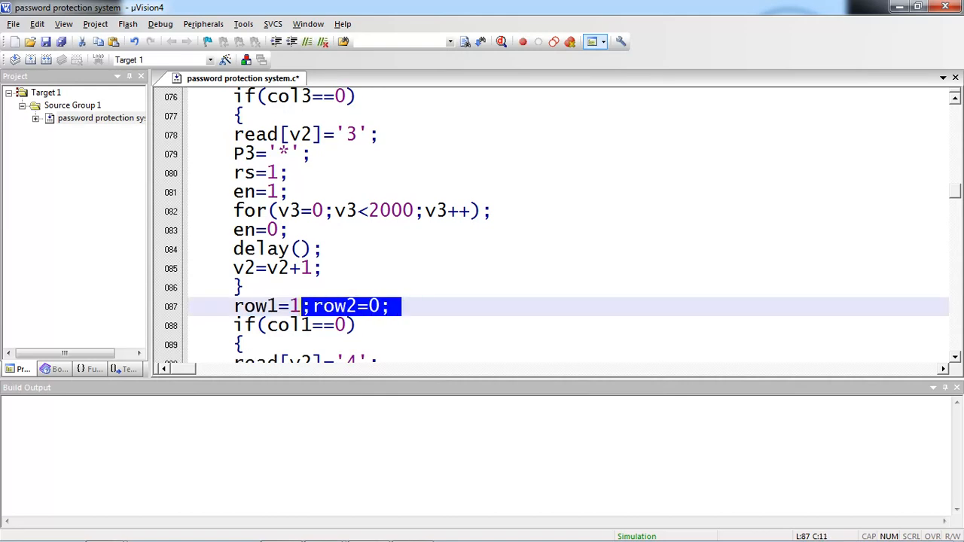
scroll(down, 3)
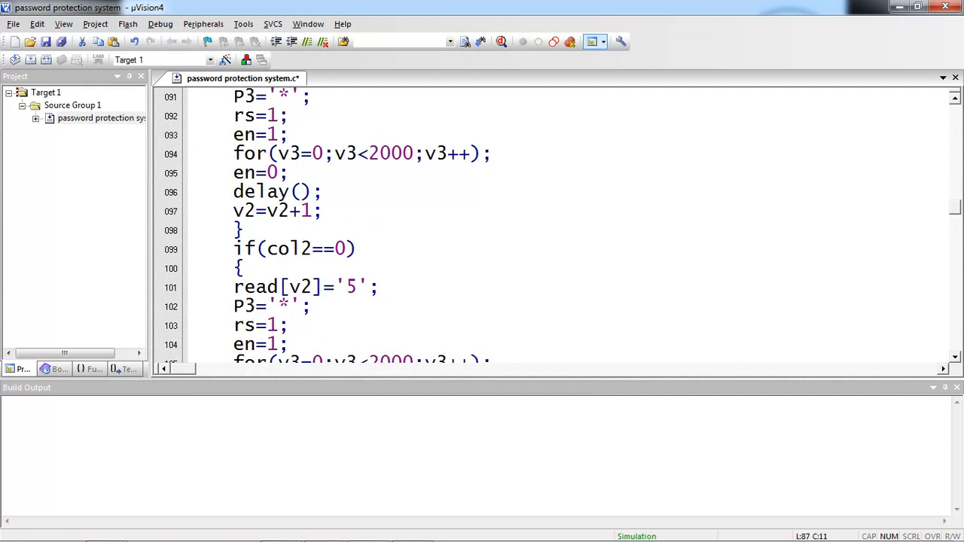
scroll(down, 3)
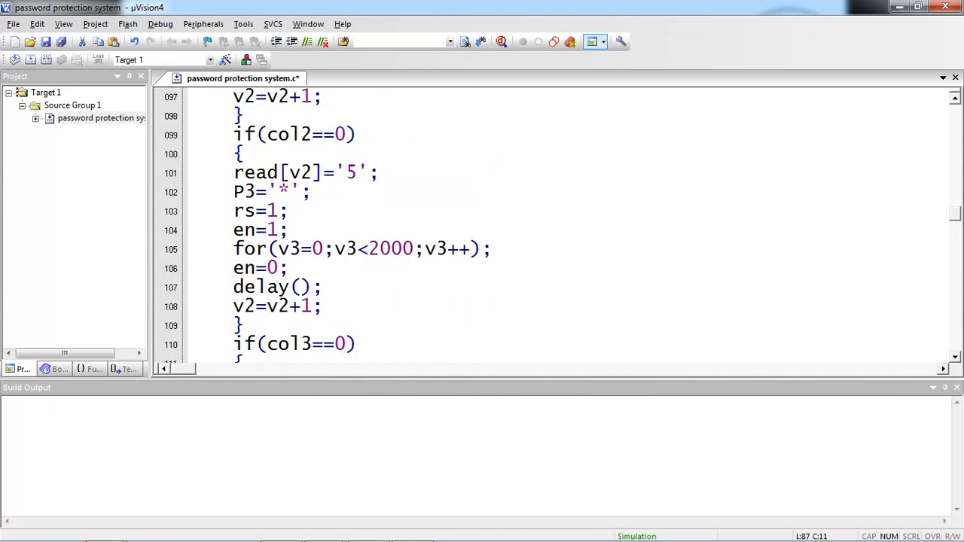
scroll(down, 3)
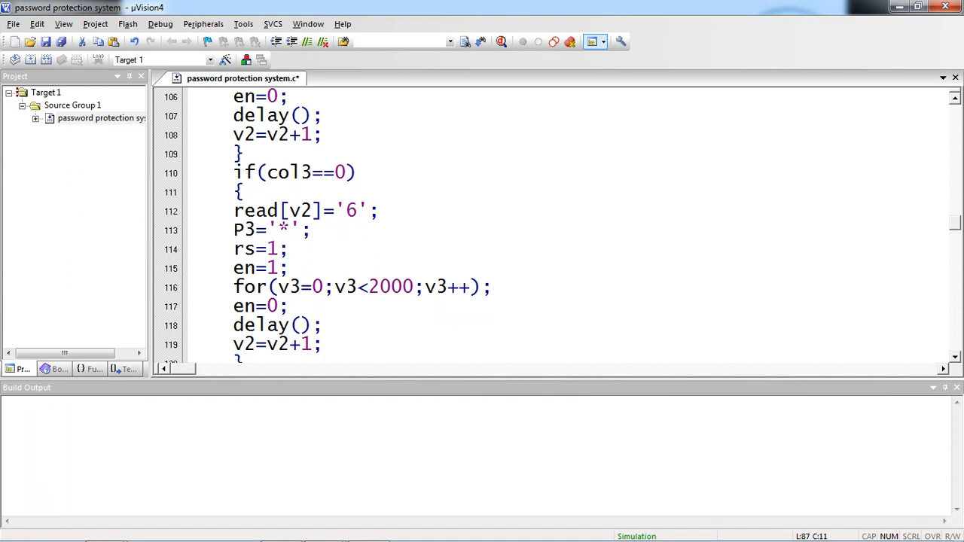
scroll(down, 3)
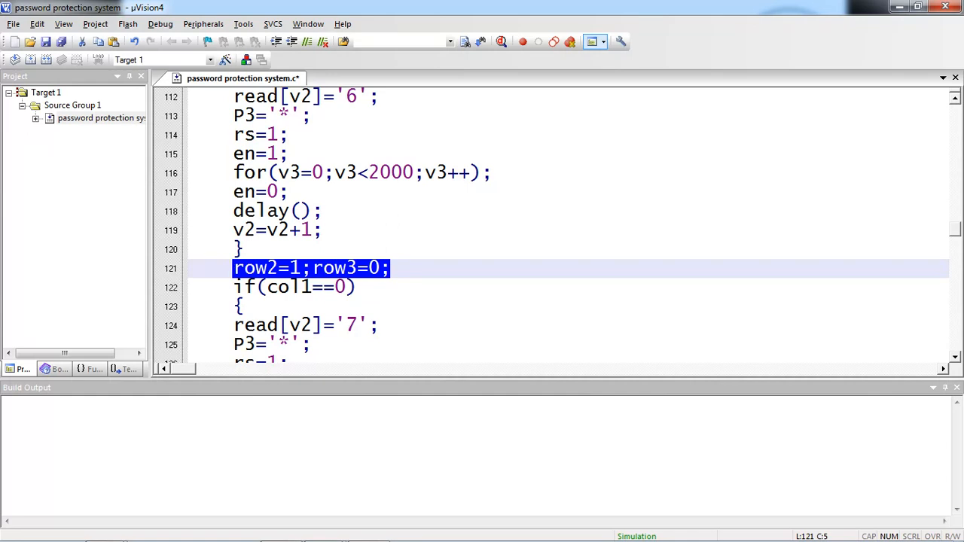
scroll(down, 3)
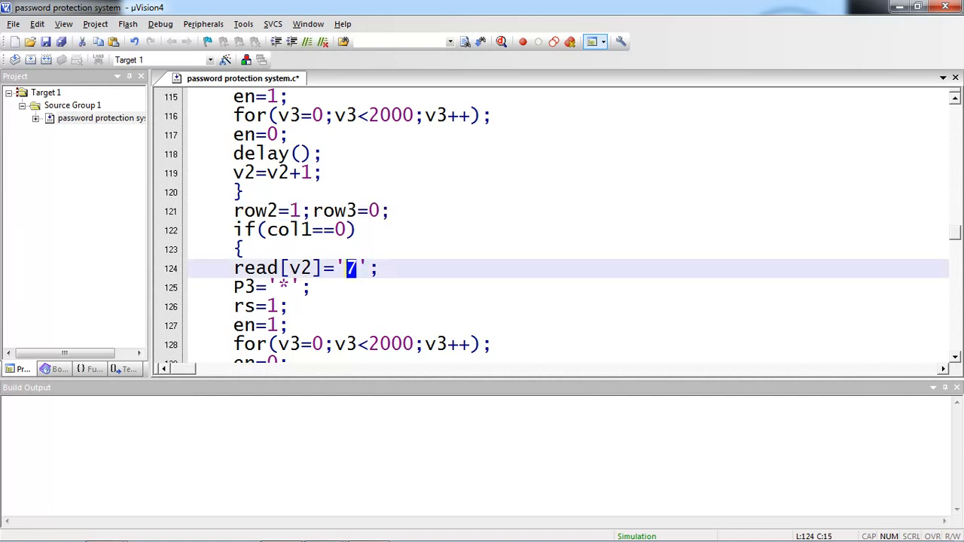
scroll(down, 3)
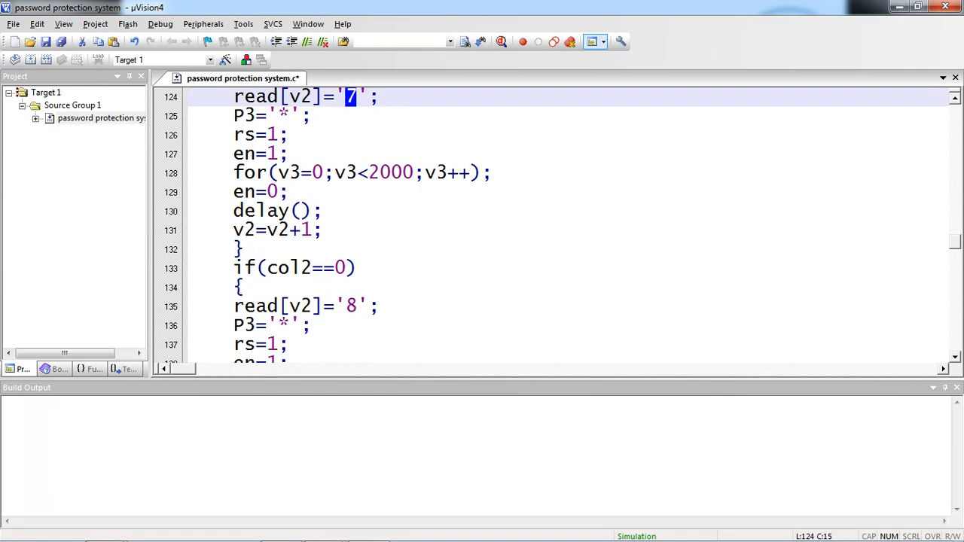
scroll(down, 3)
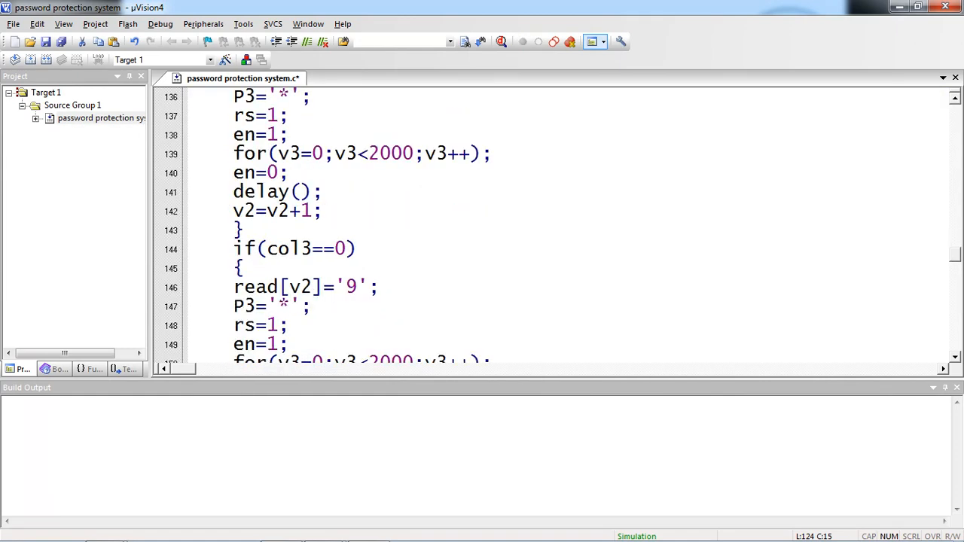
scroll(down, 3)
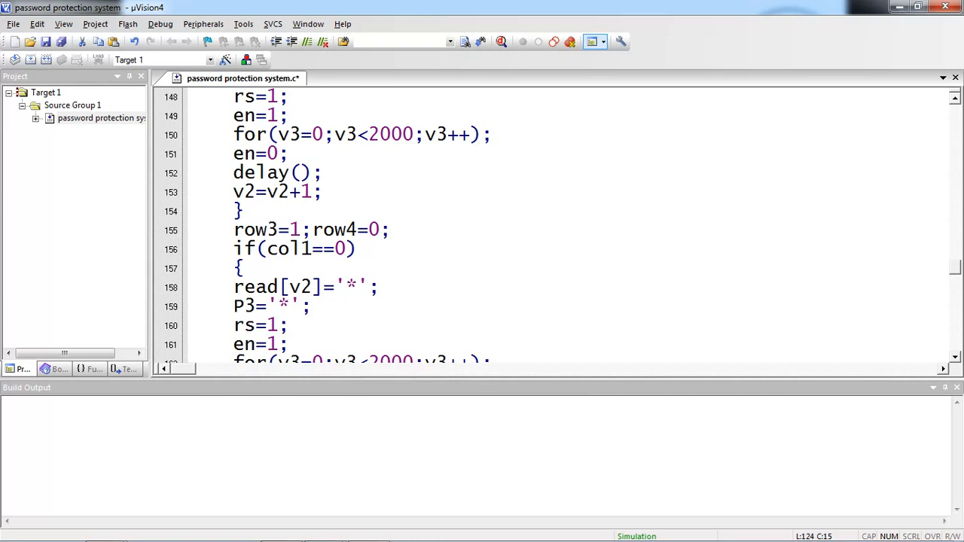
scroll(down, 3)
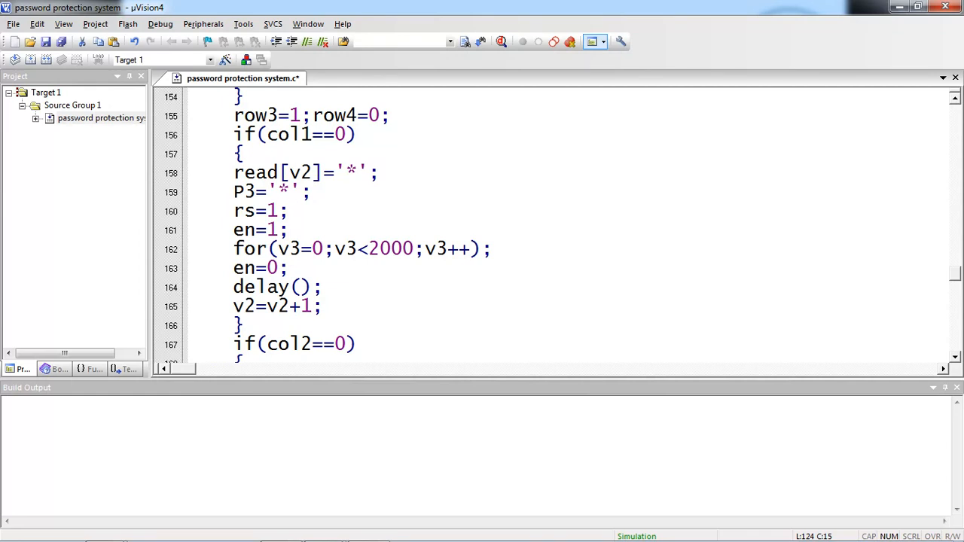
scroll(down, 3)
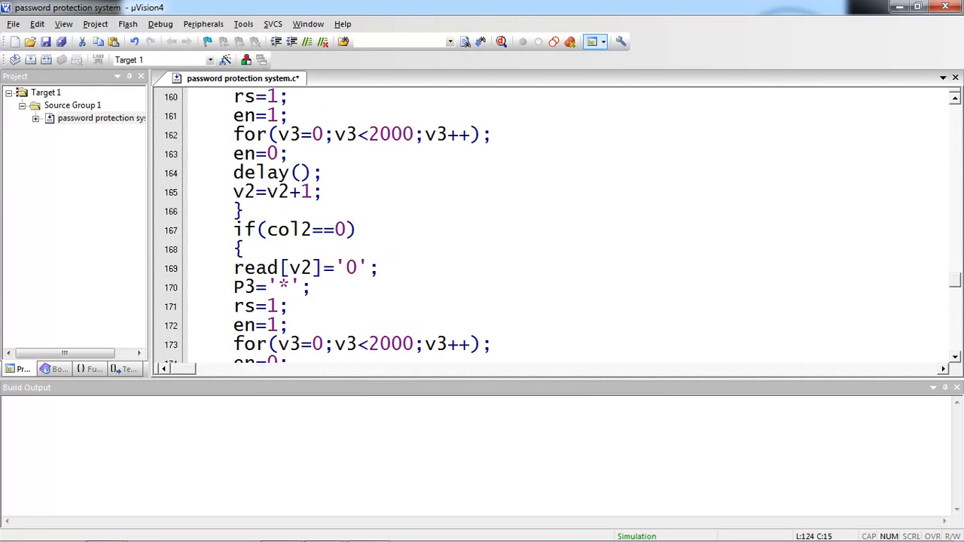
scroll(down, 3)
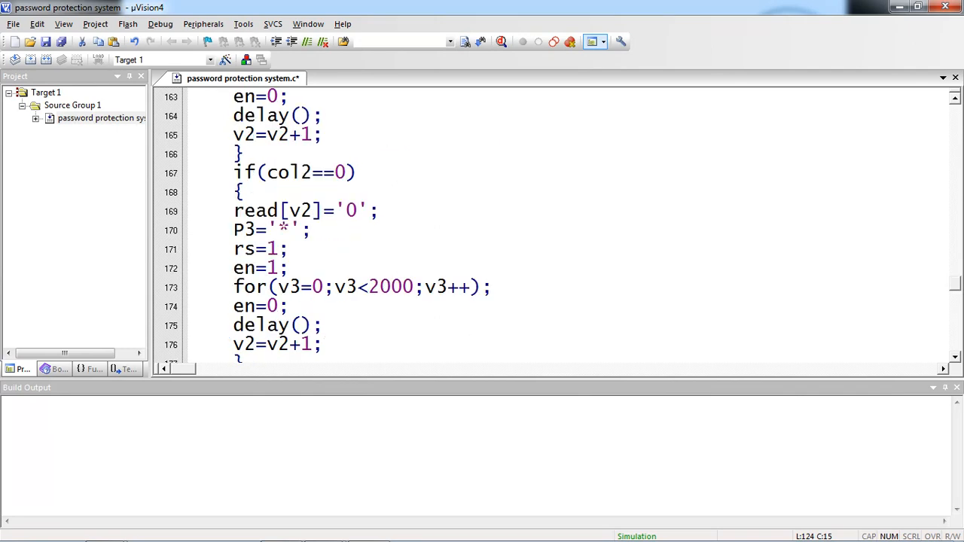
scroll(down, 3)
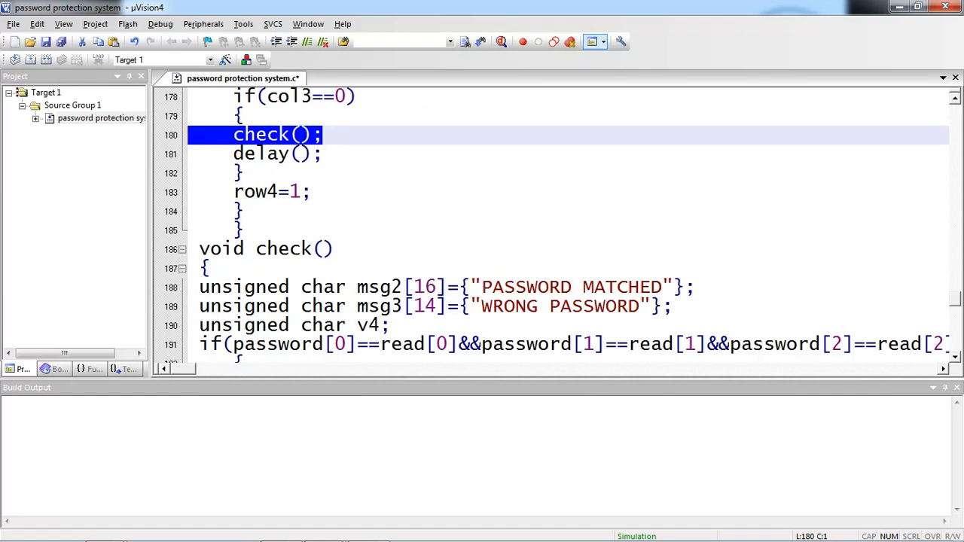
scroll(down, 3)
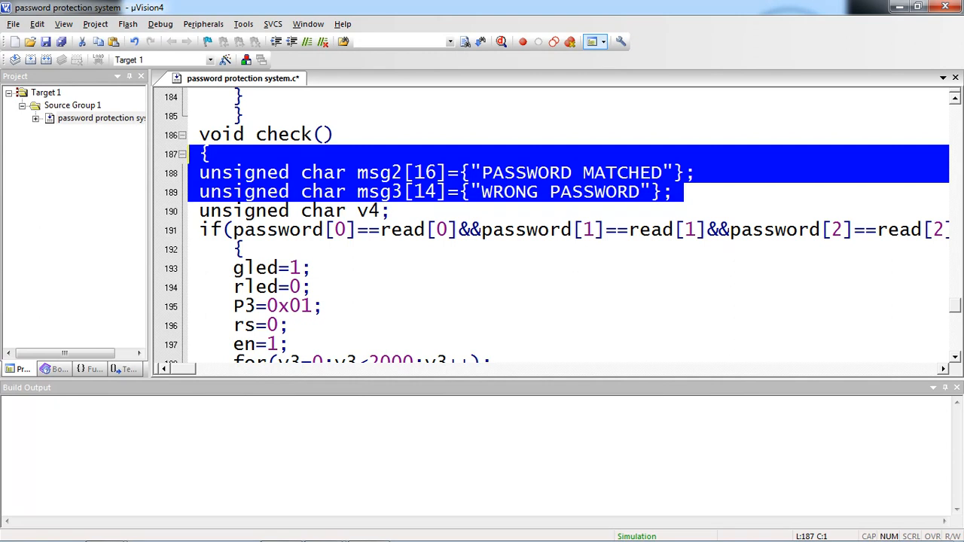
click(389, 211)
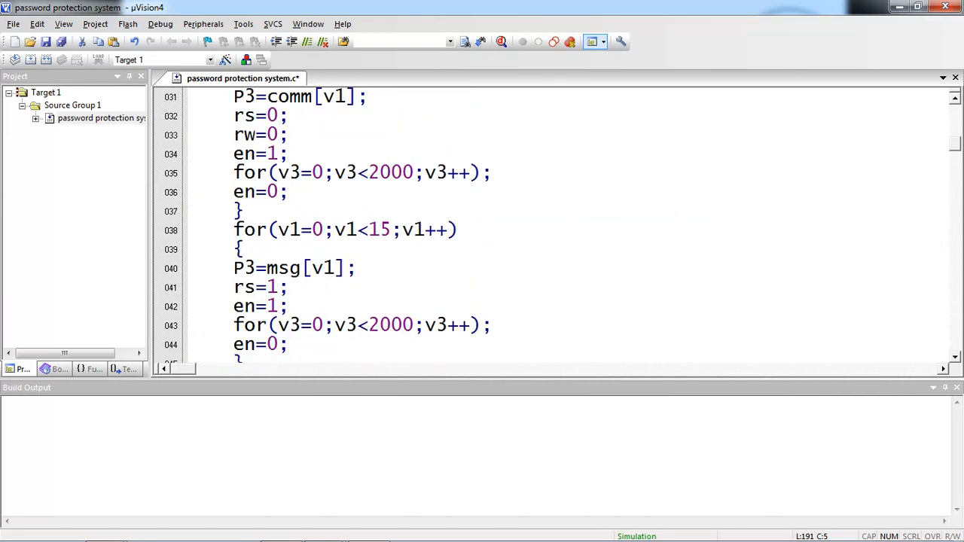
scroll(up, 3)
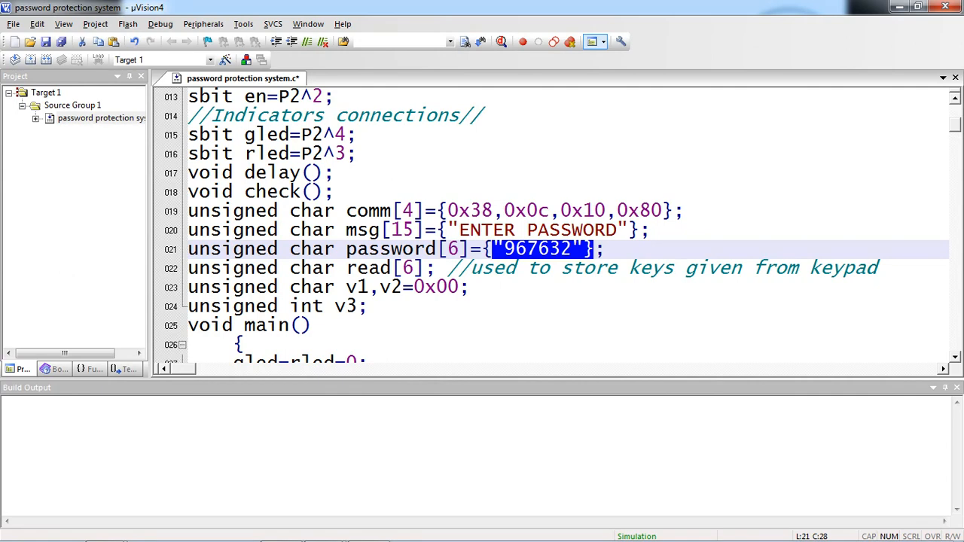
scroll(down, 3)
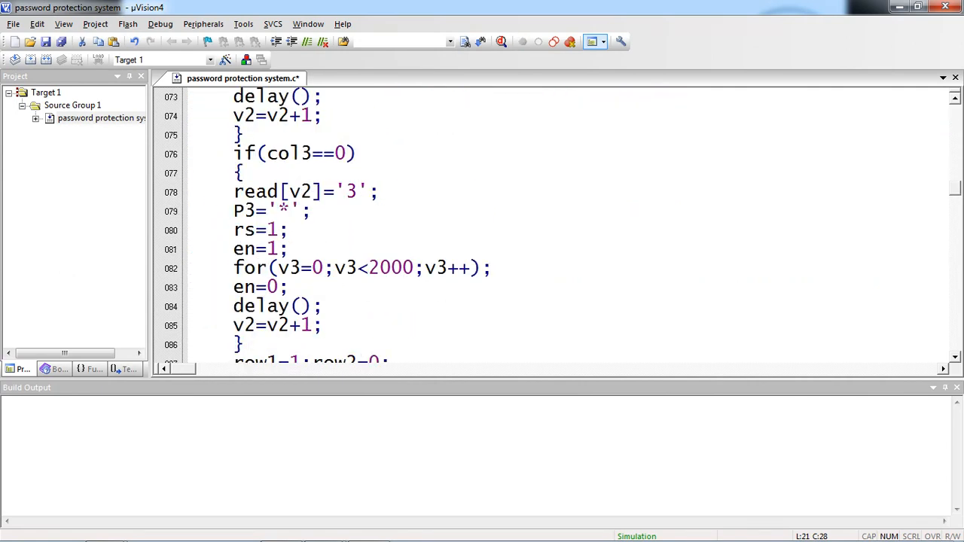
scroll(down, 3)
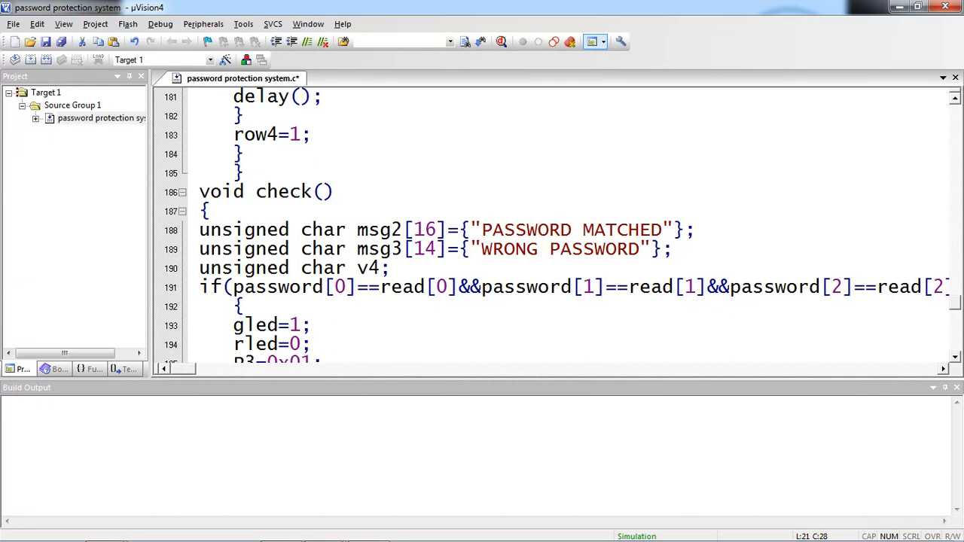
scroll(down, 3)
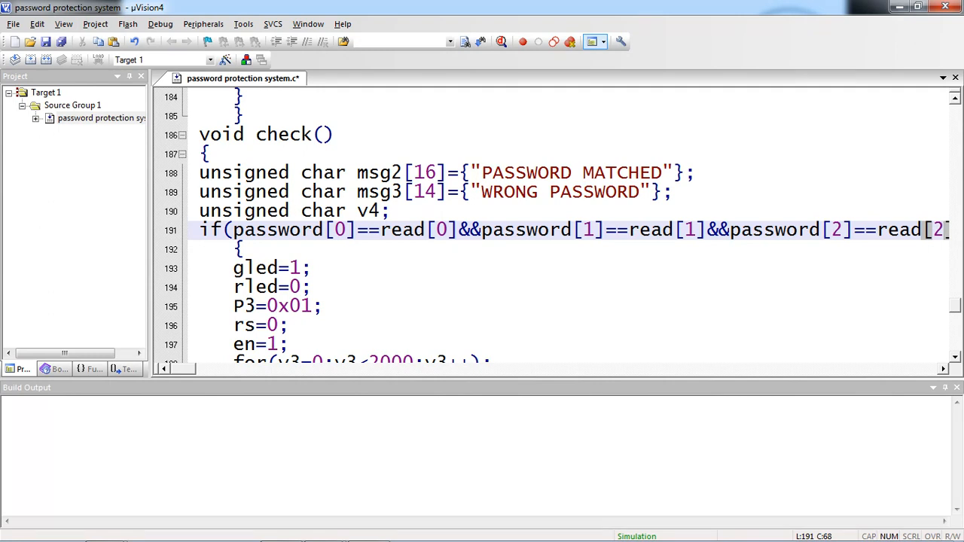
scroll(right, 3)
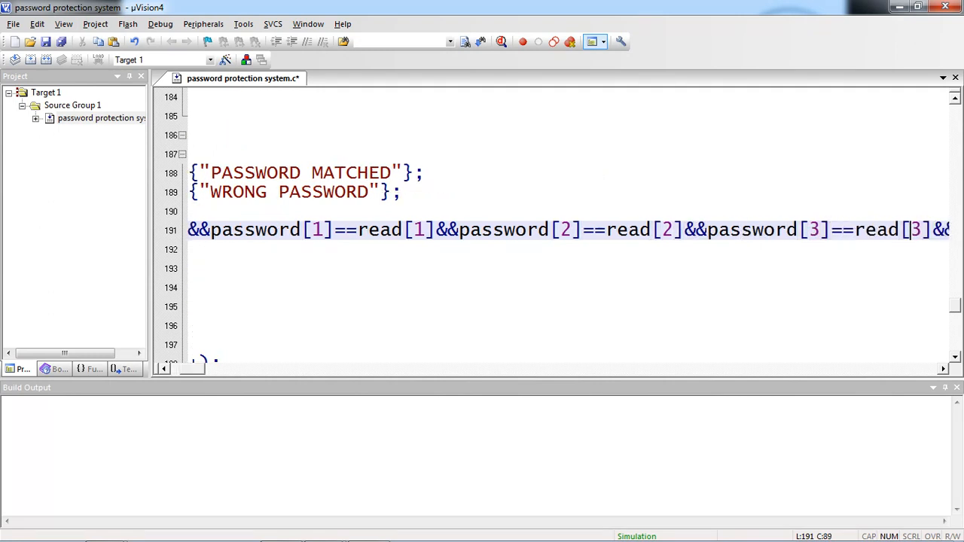
scroll(right, 3)
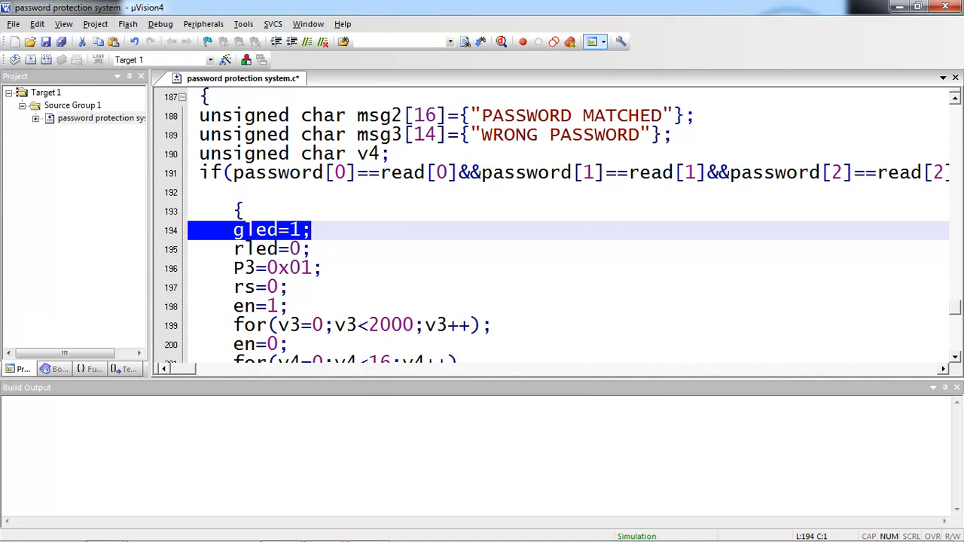
scroll(down, 3)
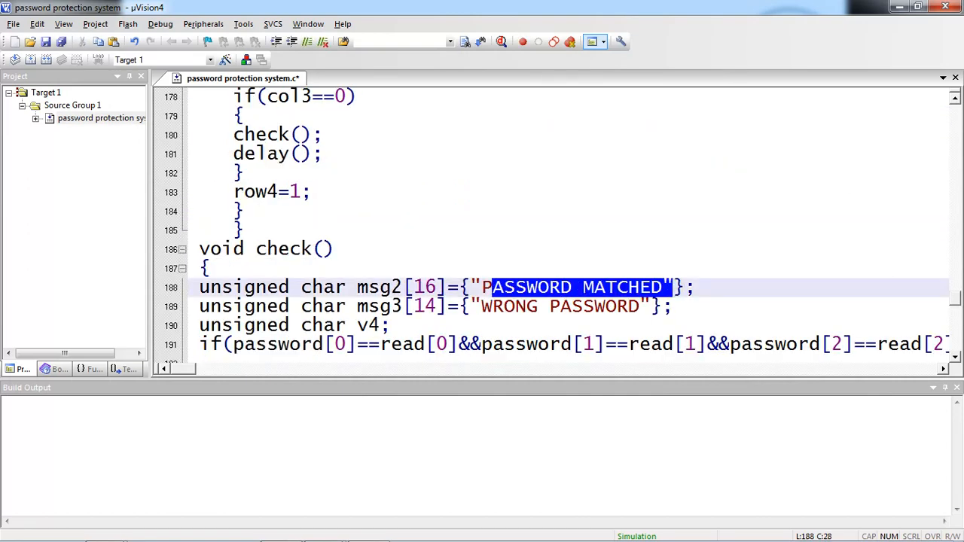
scroll(down, 3)
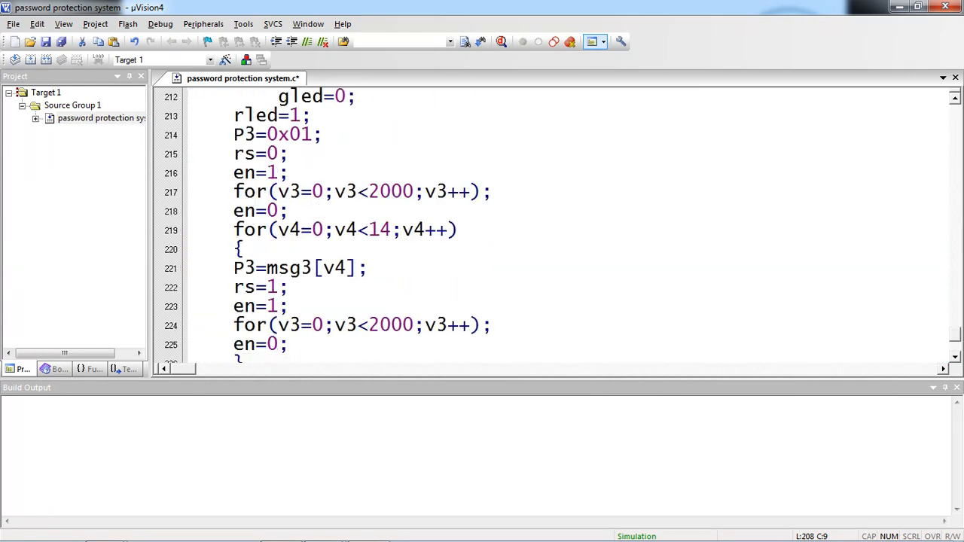
scroll(down, 3)
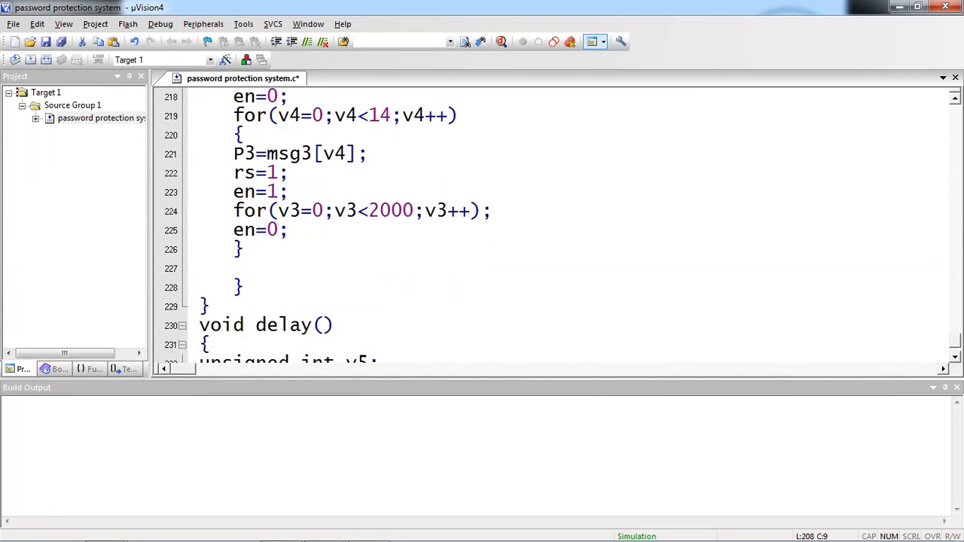
scroll(down, 3)
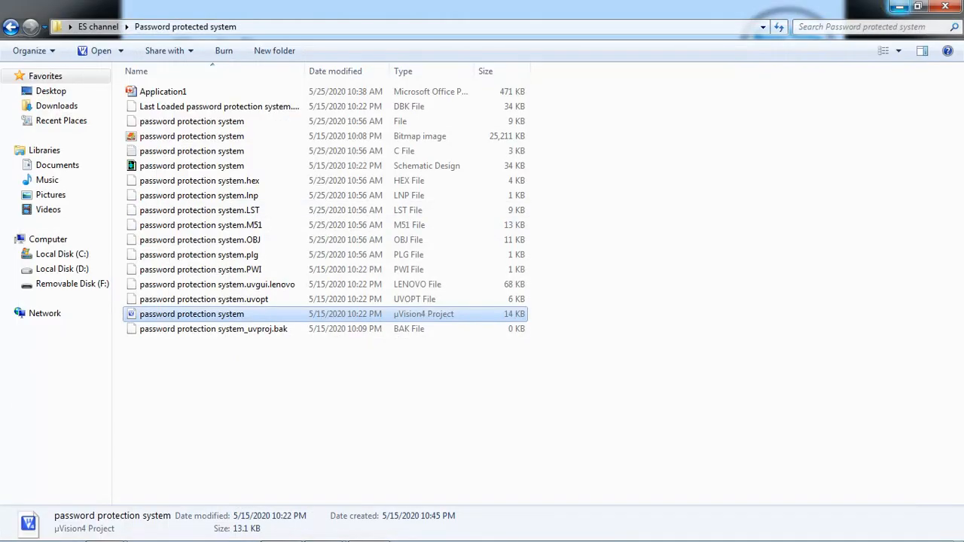
Step: Launch the password protection system schematic design in Proteus ISIS
click(191, 166)
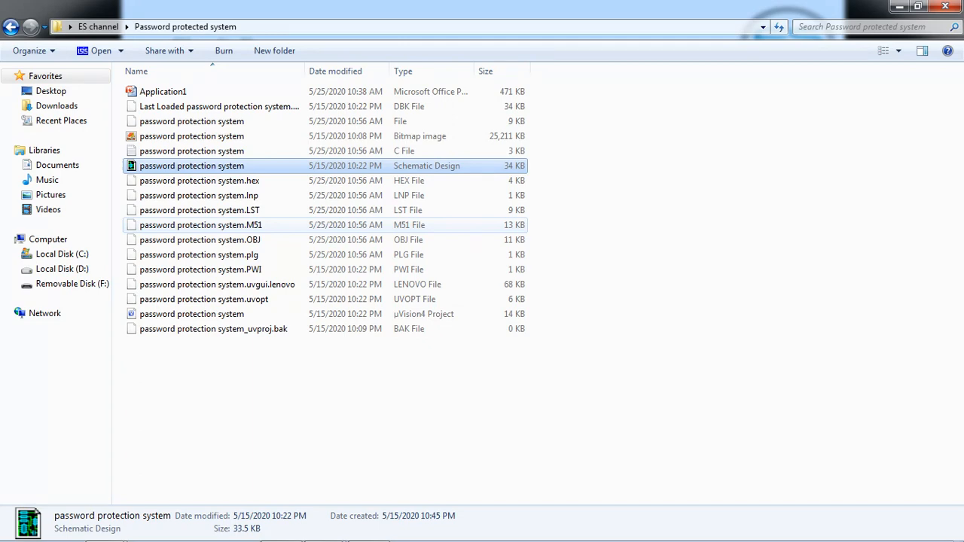
double_click(191, 164)
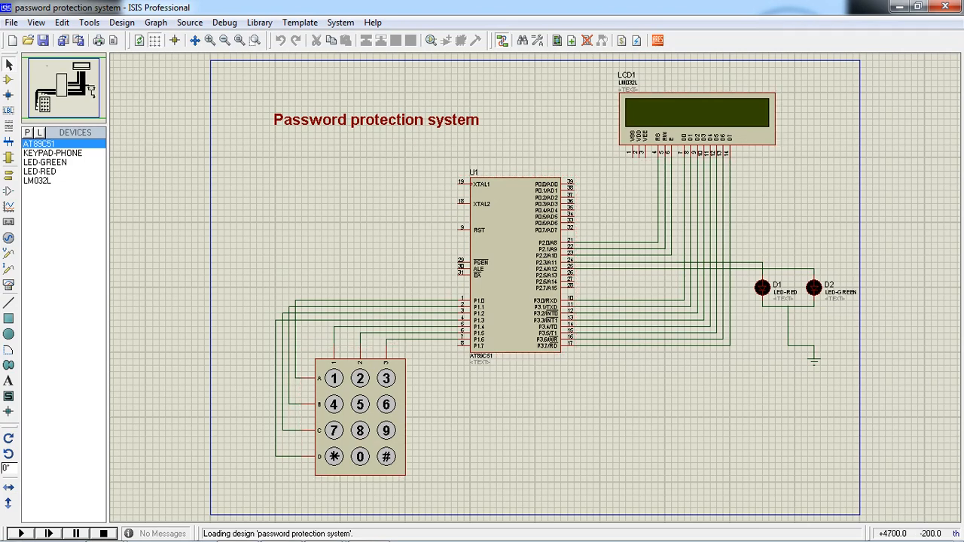
Step: Assign password protection system.hex as the AT89C51 microcontroller U1's program file
click(515, 264)
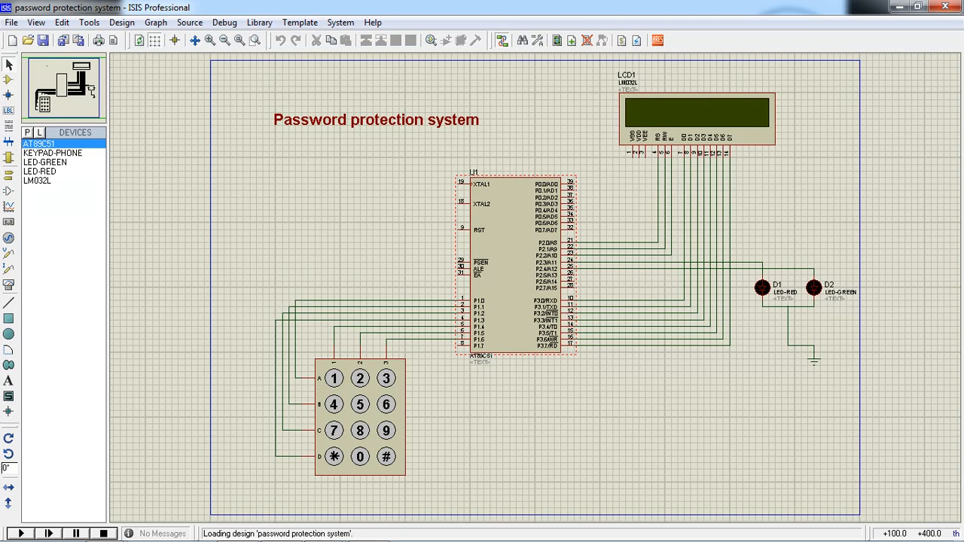
double_click(516, 264)
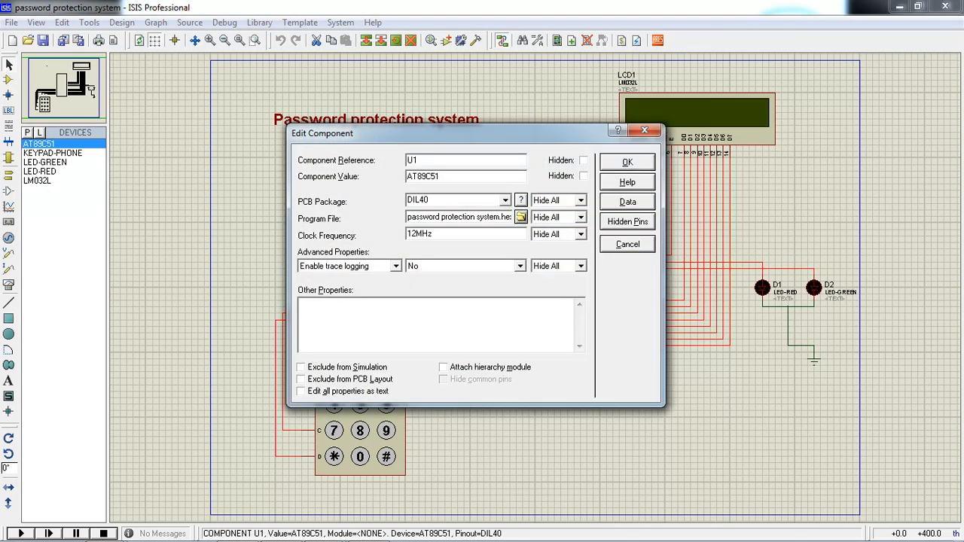
click(521, 217)
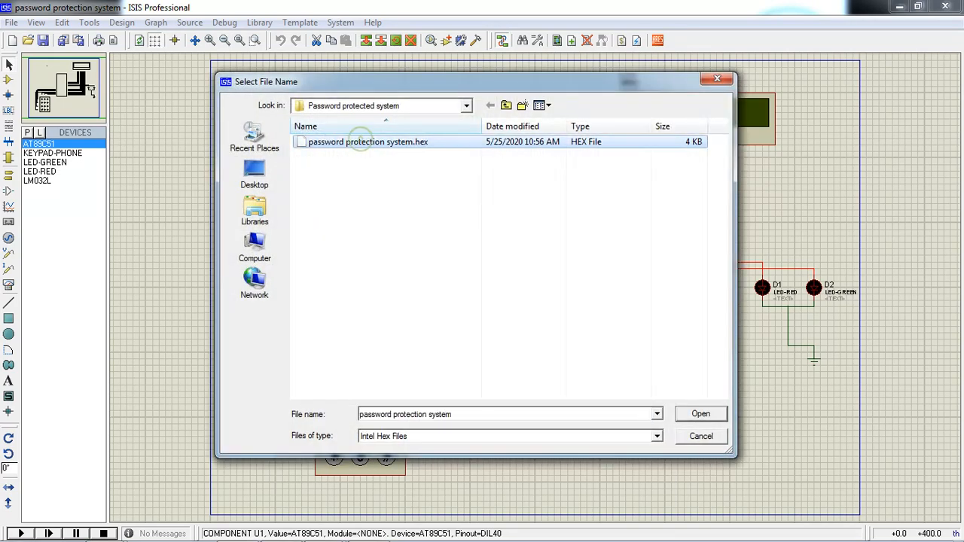
click(368, 141)
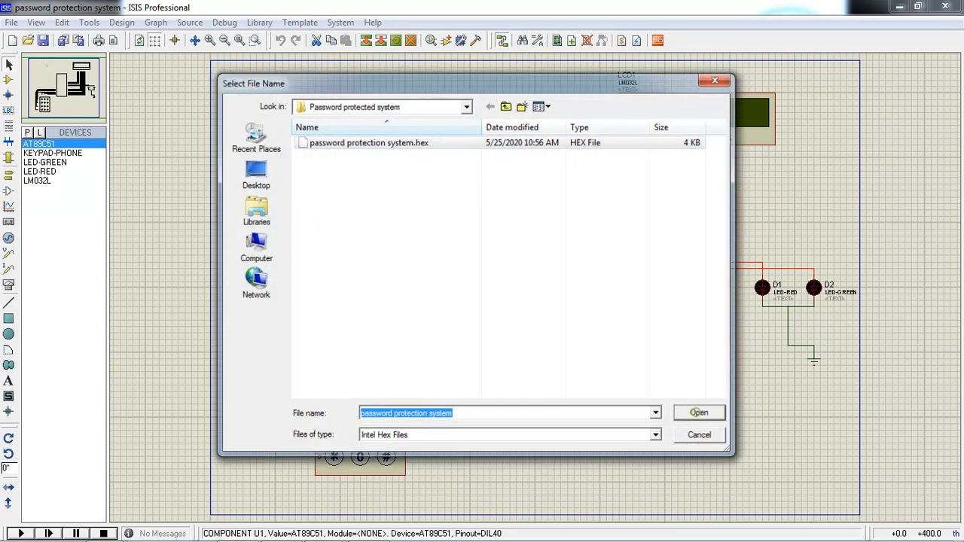
click(699, 413)
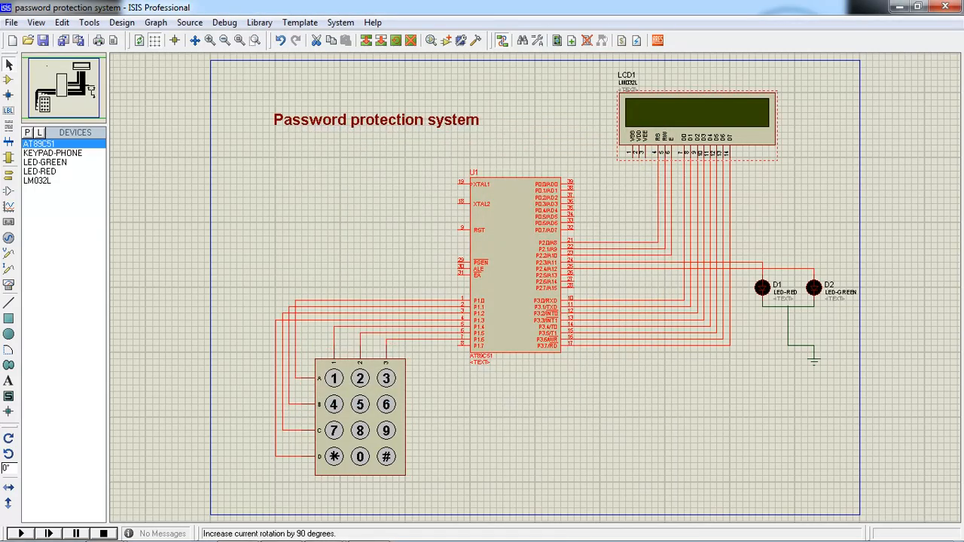
Step: Start the simulation, enter a keypad digit at the ENTER PASSWORD prompt, then restart it
click(21, 534)
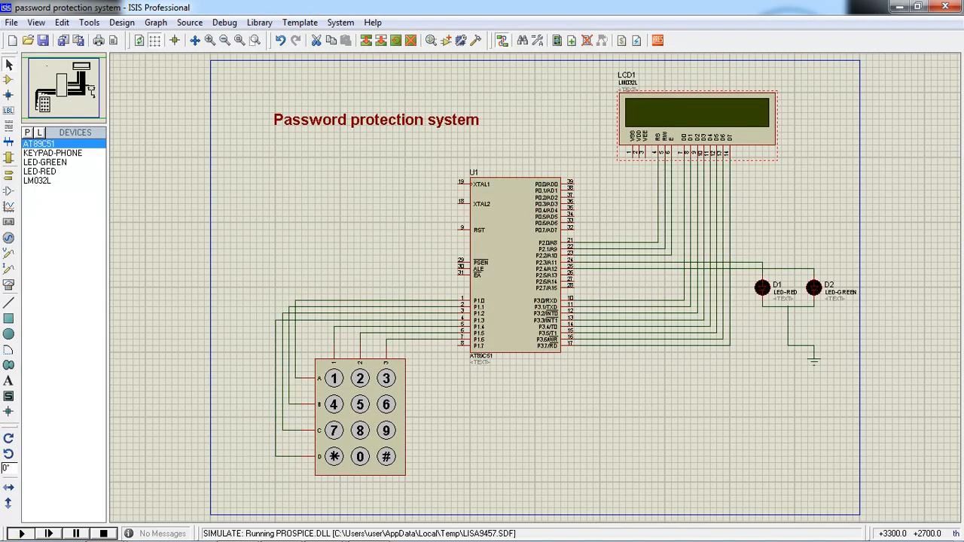
click(21, 534)
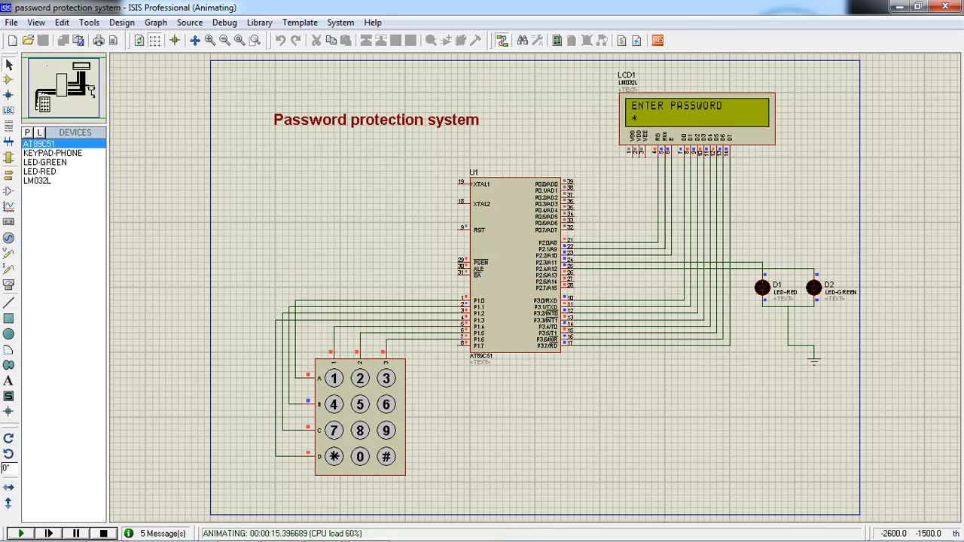
click(335, 378)
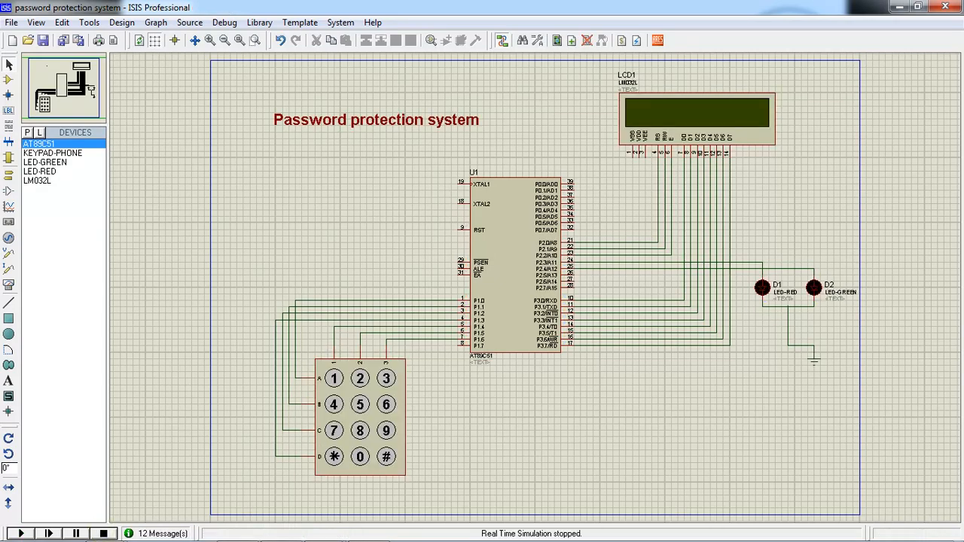
click(22, 533)
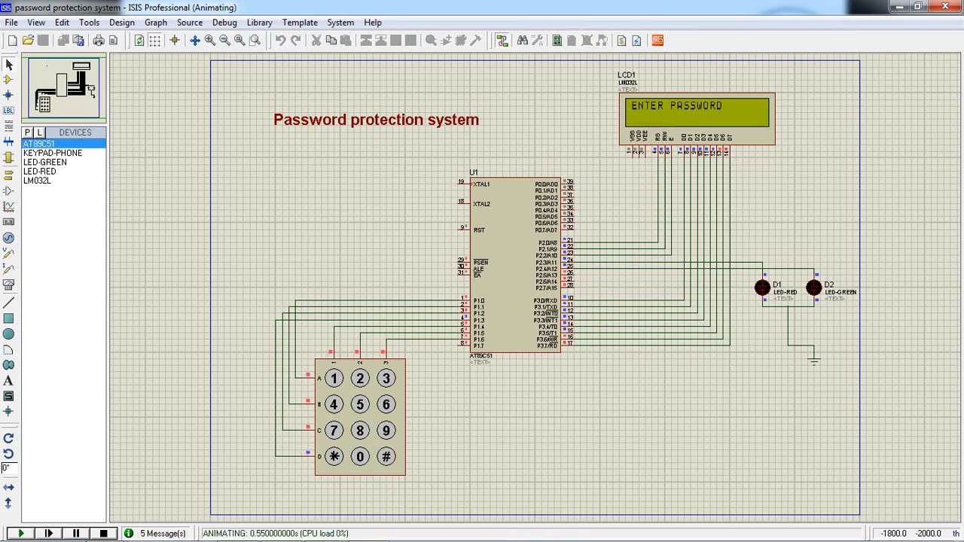